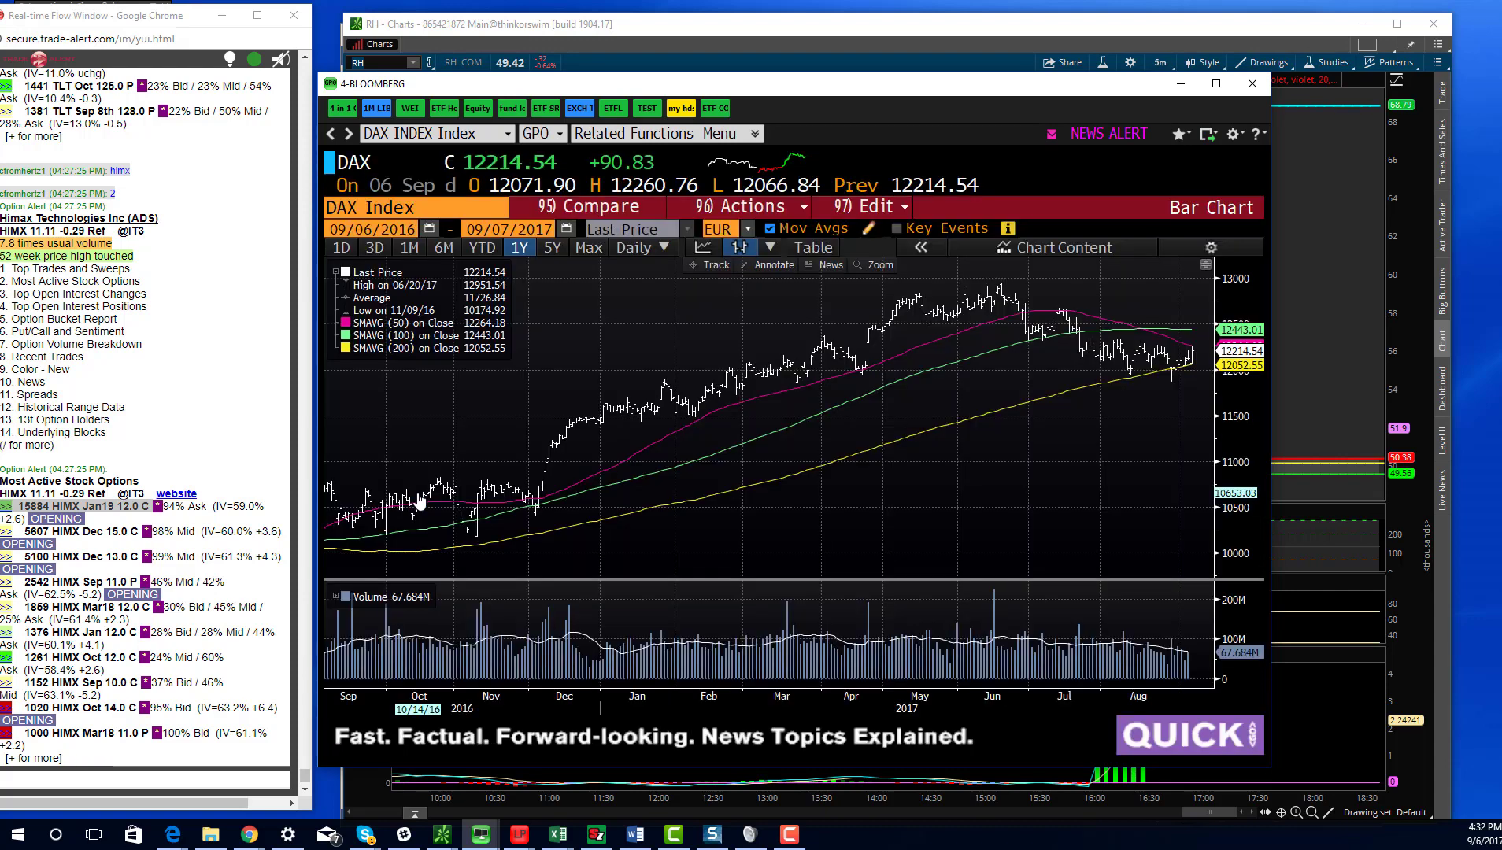
- Replace the RH chart with the E-mini S&P 500 futures (/ES) five-minute chart
{"action": "type", "text": "GI"}
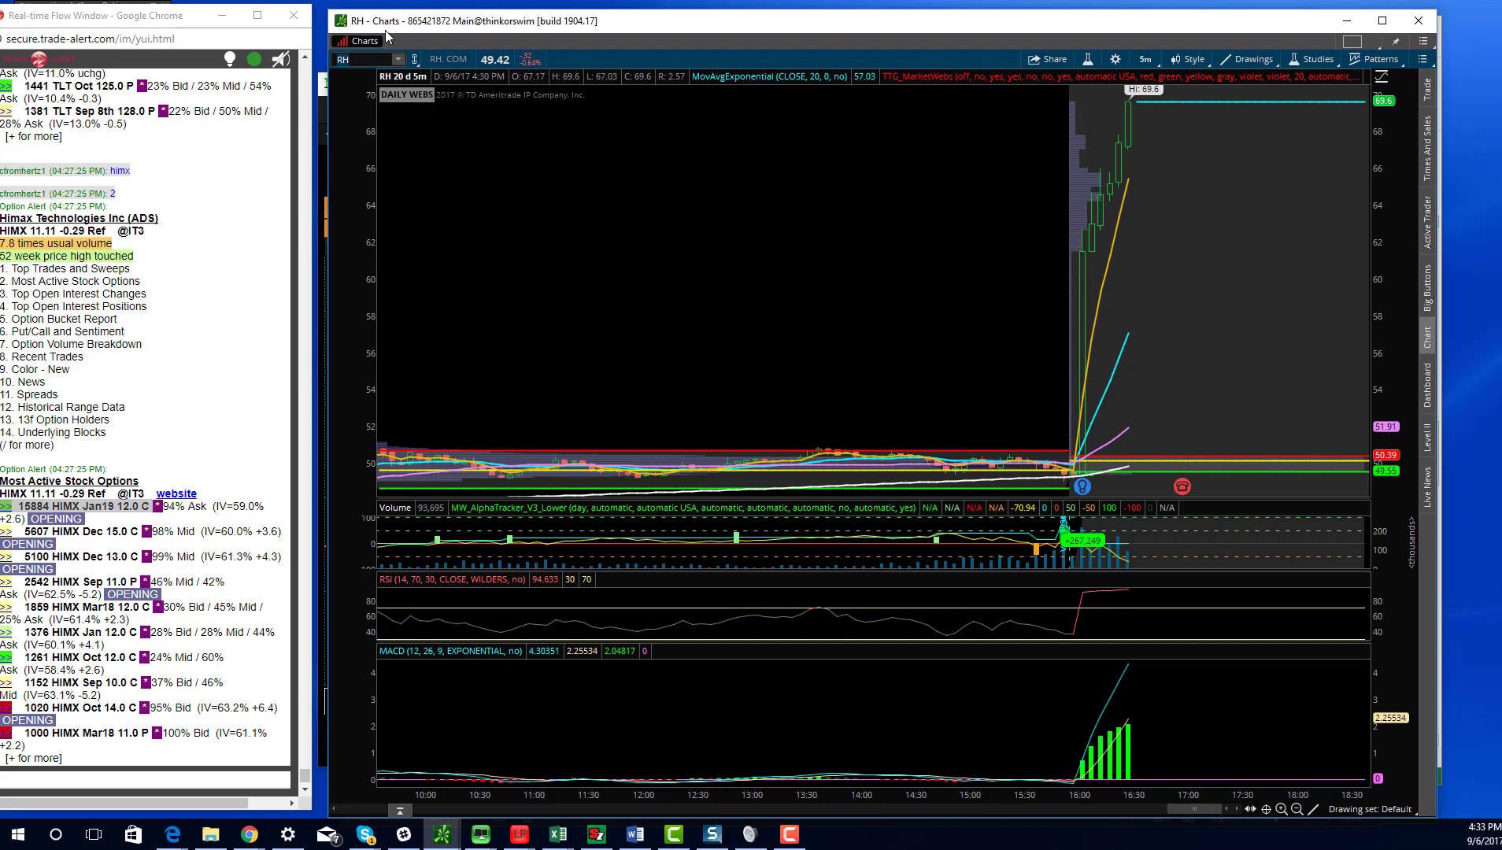
{"action": "mouse_move", "coordinate": [238, 80]}
{"action": "type", "text": "/ES"}
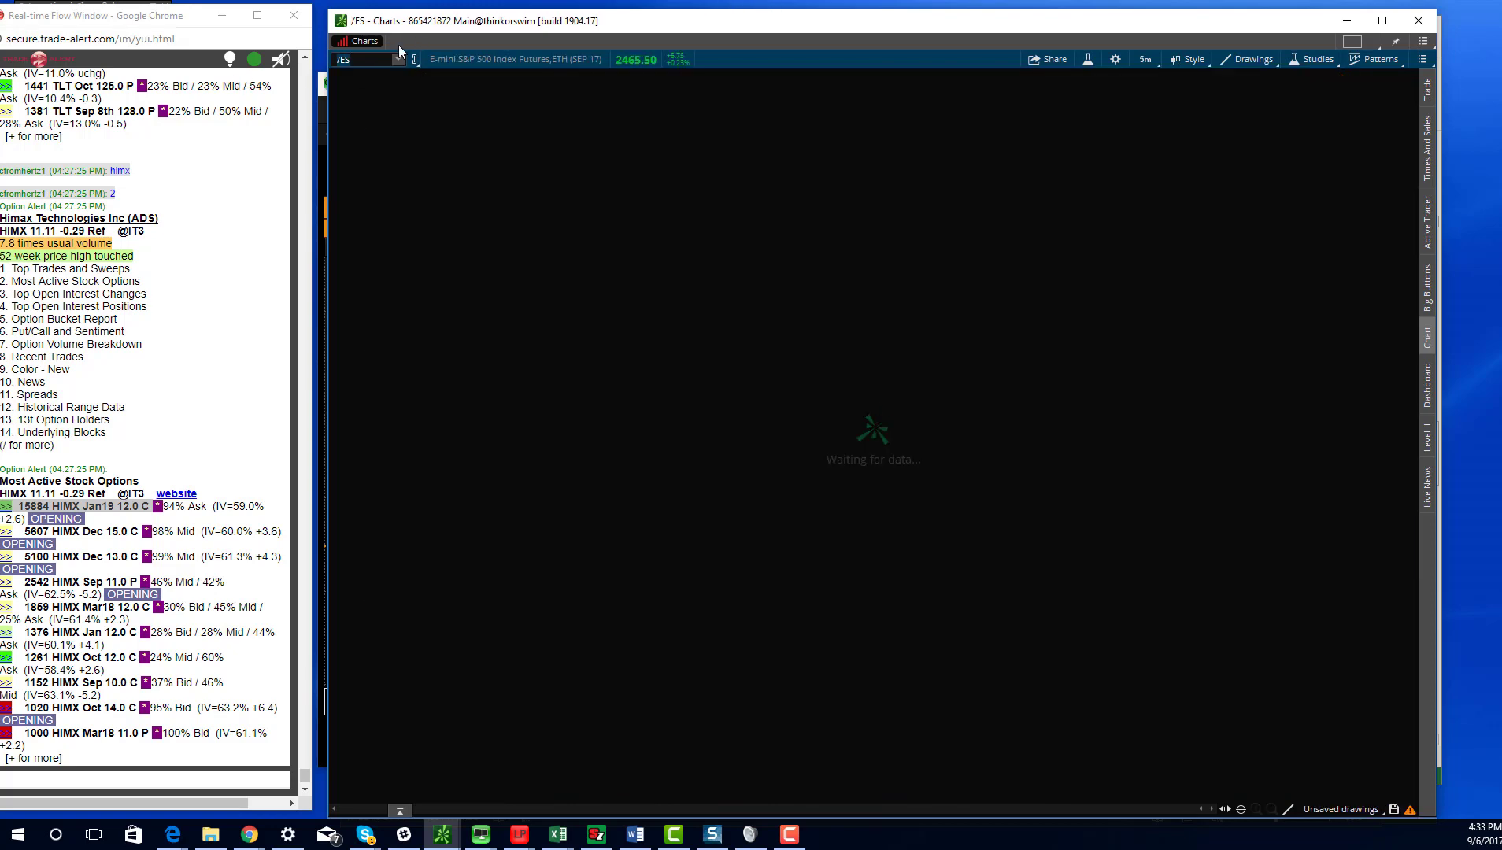
- Show /ES on 20 years of daily bars, then chart the /NQ futures
{"action": "left_click", "coordinate": [1143, 58]}
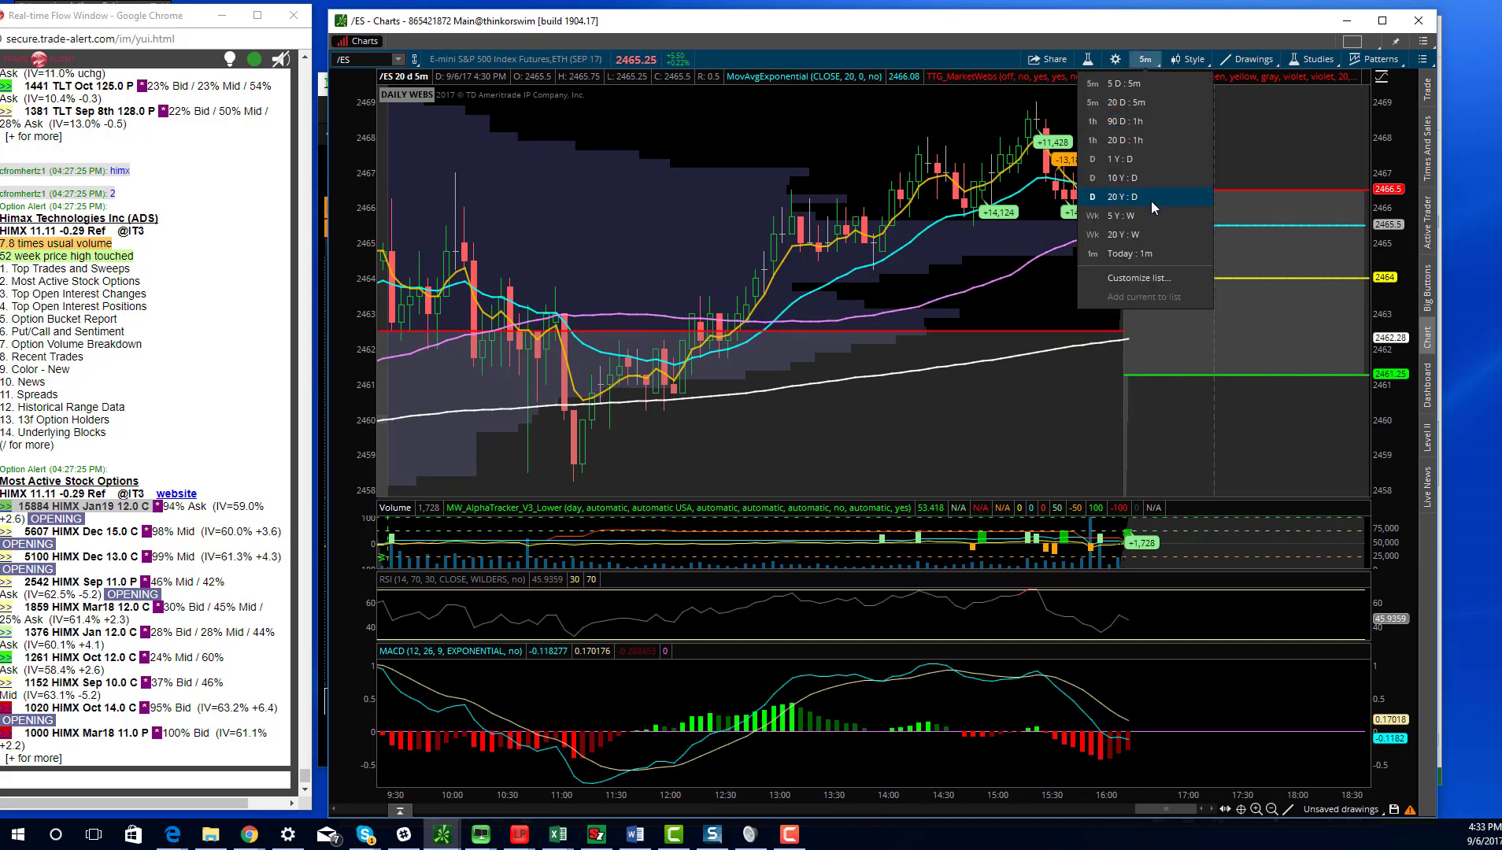
{"action": "left_click", "coordinate": [1121, 196]}
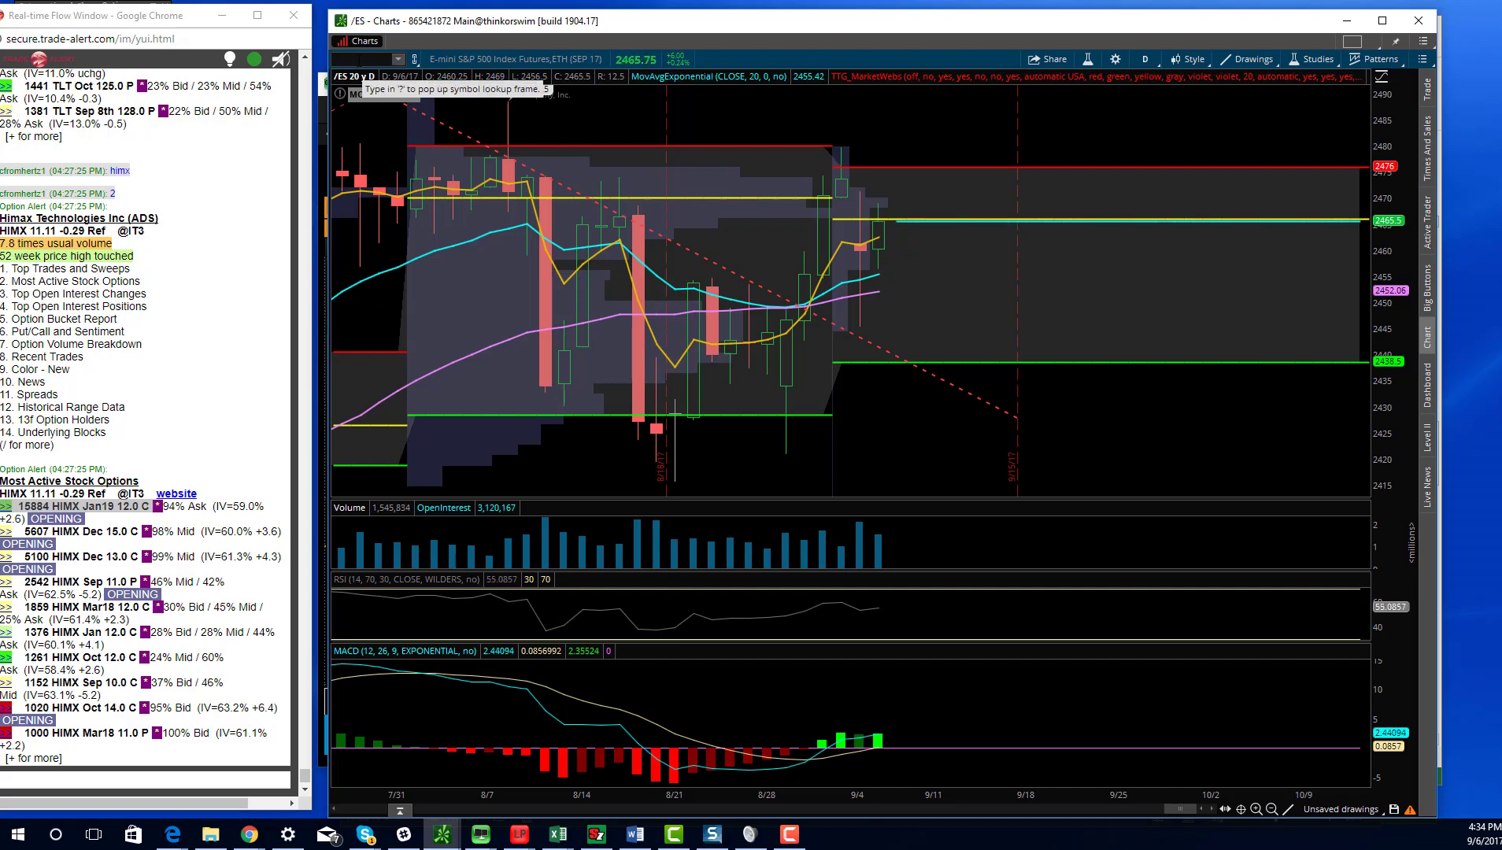
{"action": "type", "text": "/NQ"}
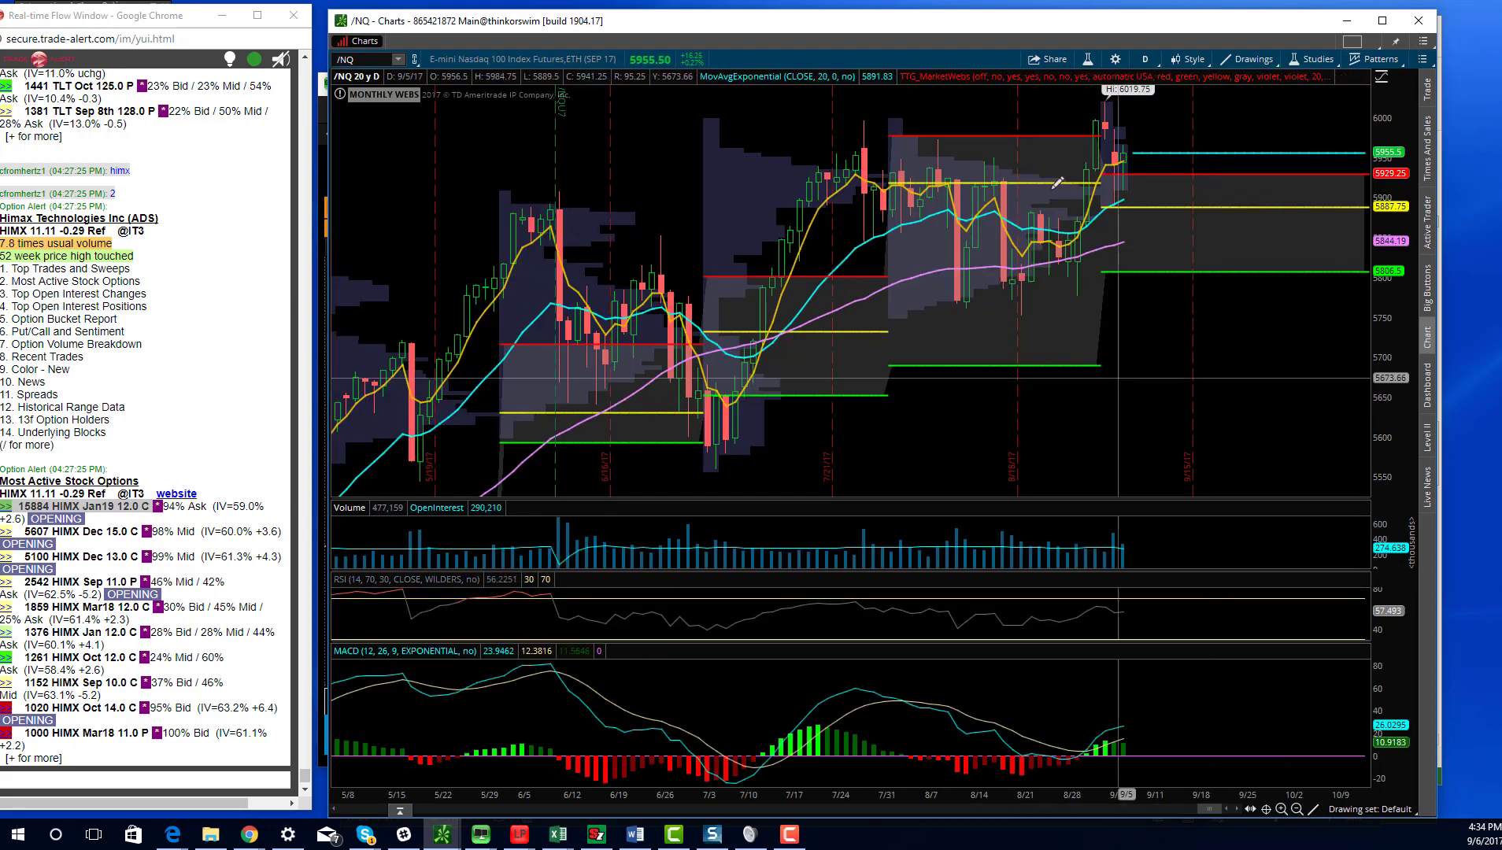
{"action": "mouse_move", "coordinate": [1111, 114]}
{"action": "type", "text": "DAL"}
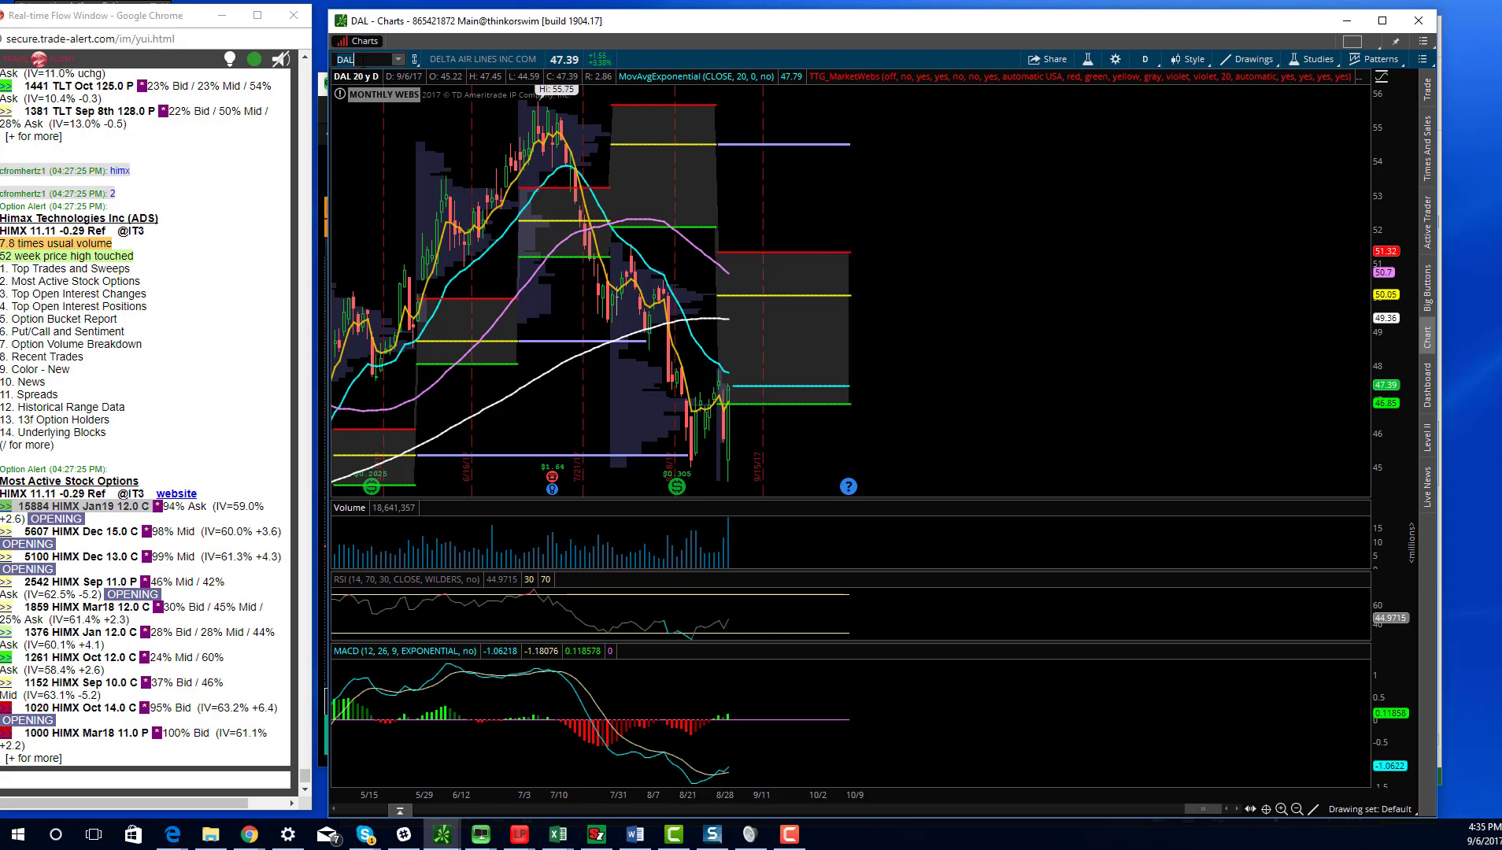
- Chart crude oil futures (/CL) on 20 D : 5m bars, then enter OIH
{"action": "type", "text": "/CL"}
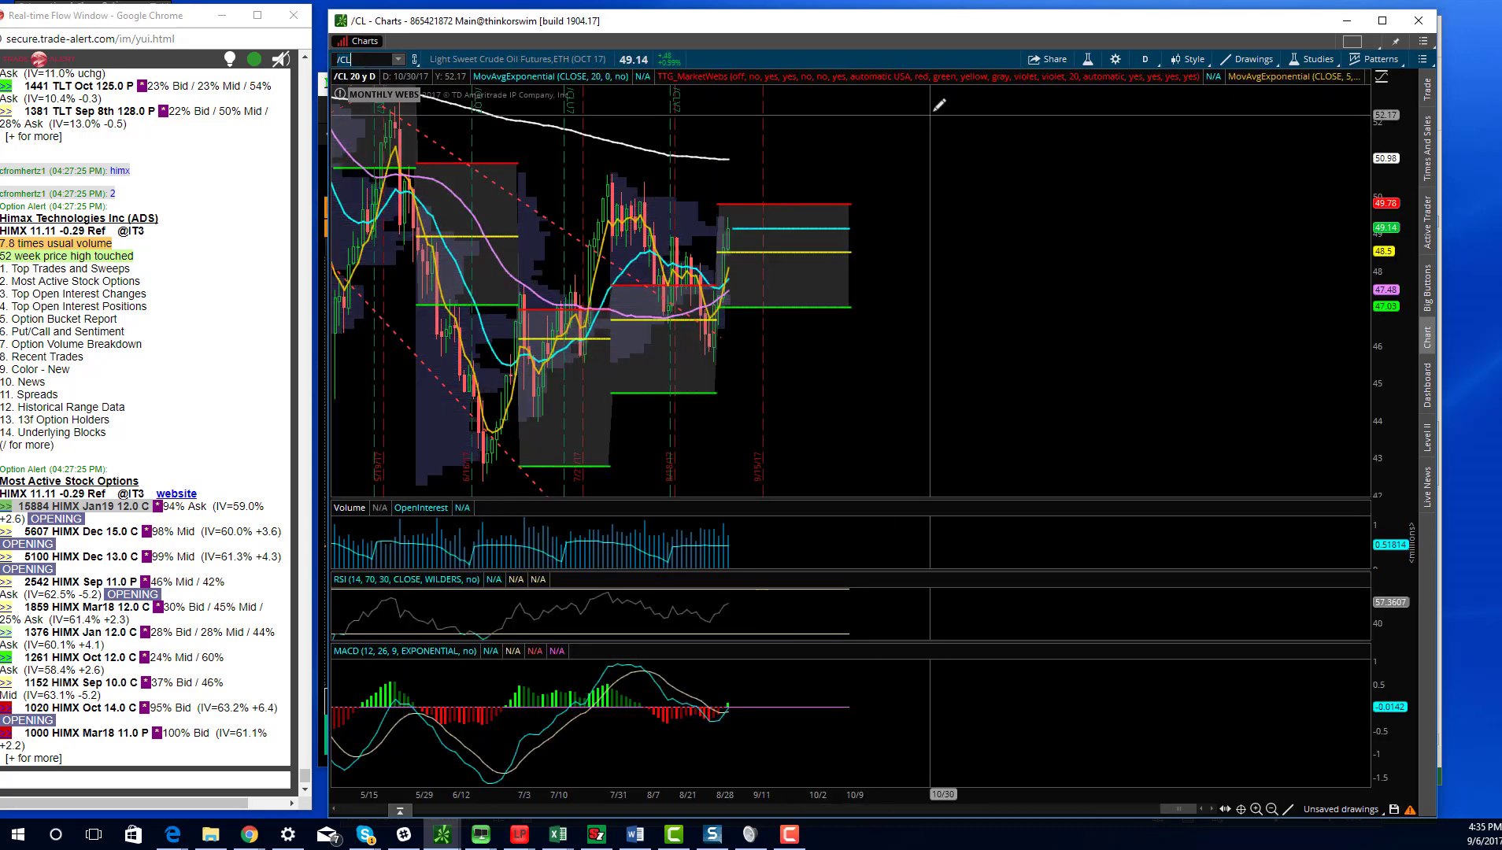
{"action": "left_click", "coordinate": [1144, 59]}
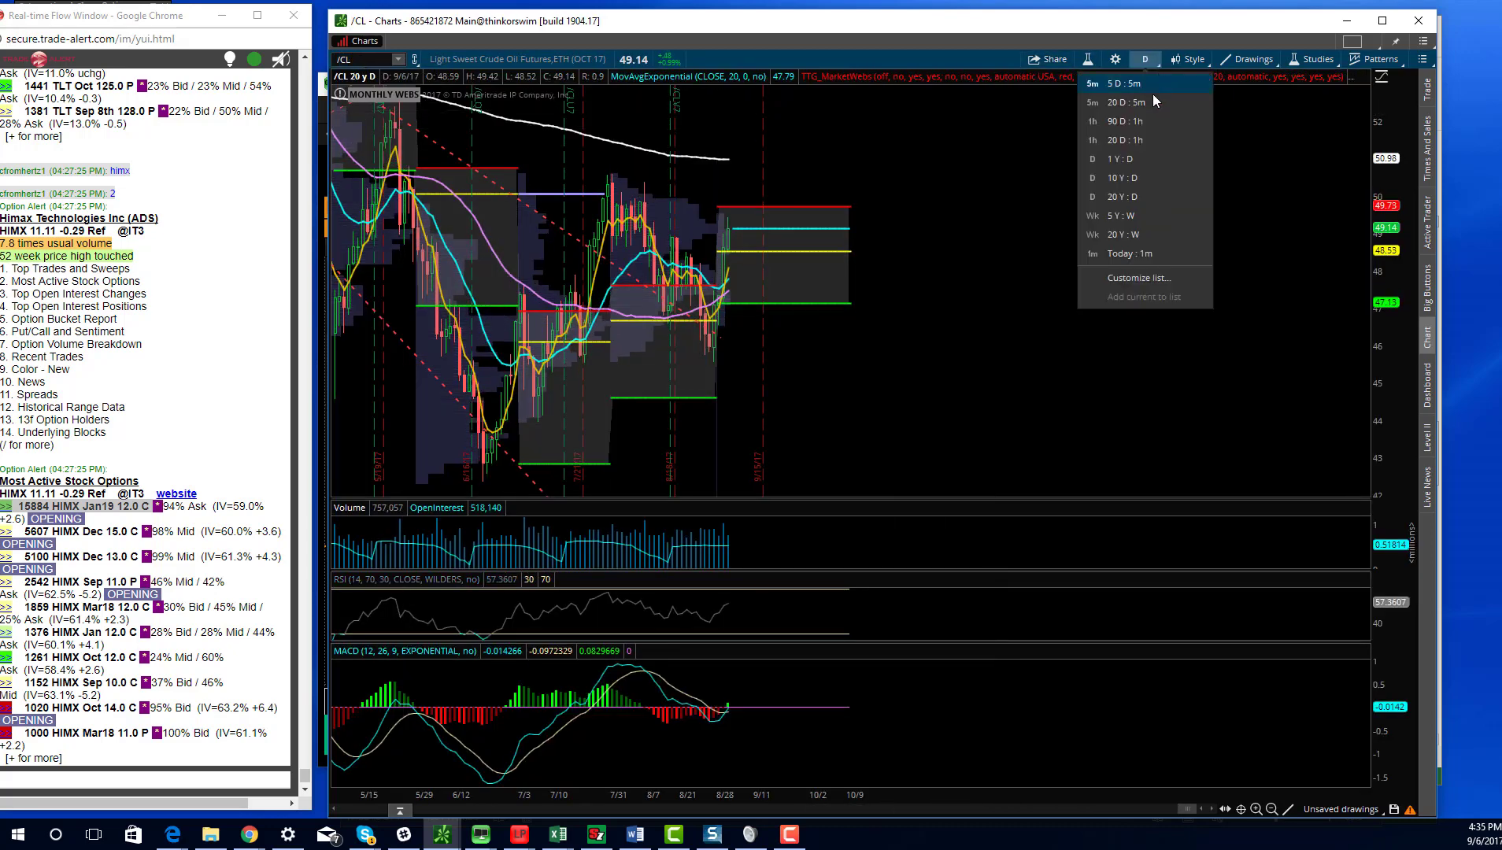
{"action": "left_click", "coordinate": [1116, 84]}
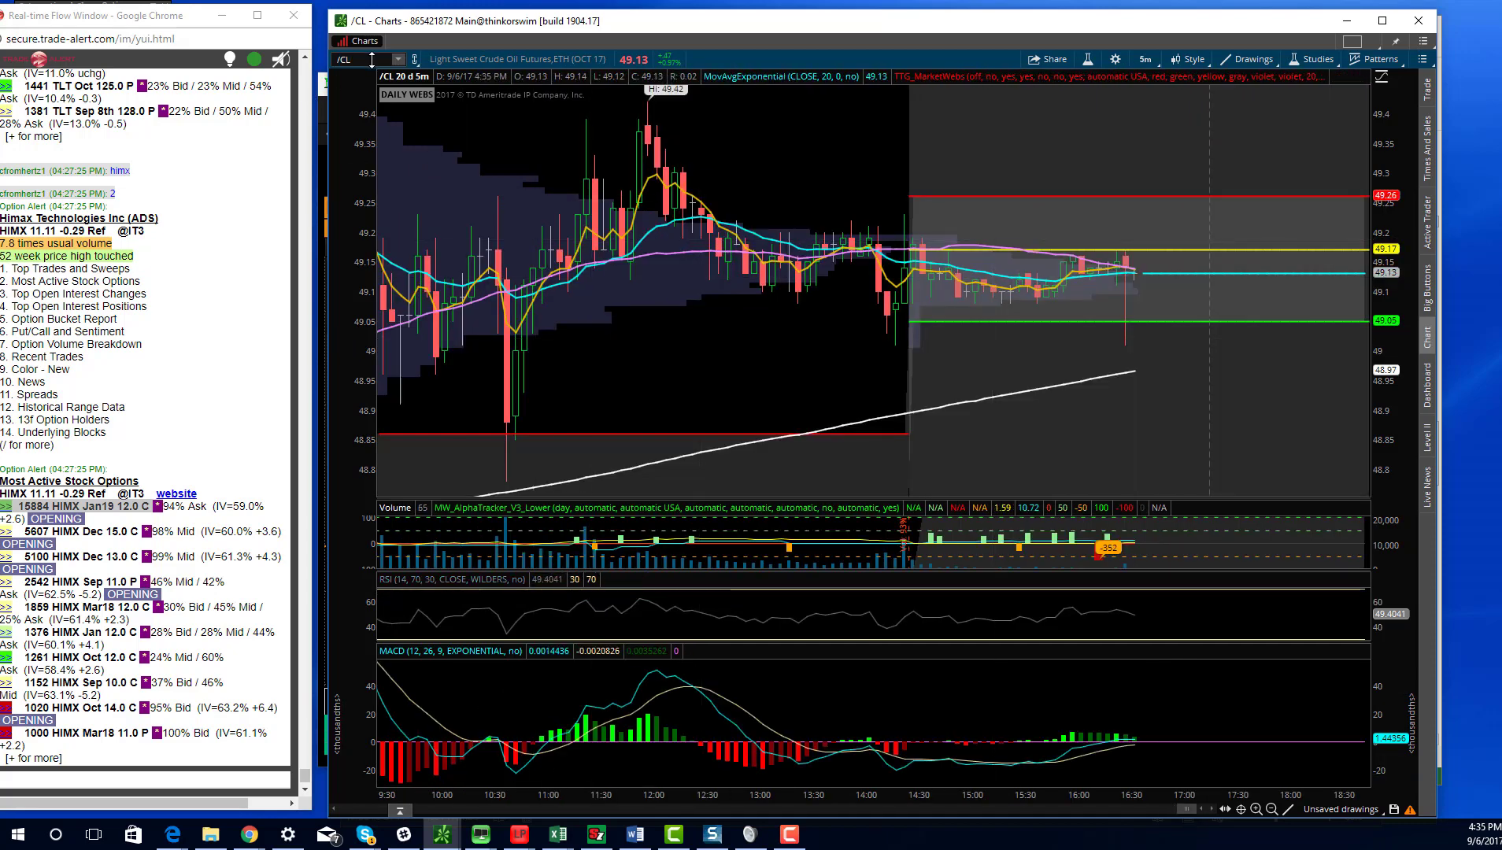
{"action": "type", "text": "OIH"}
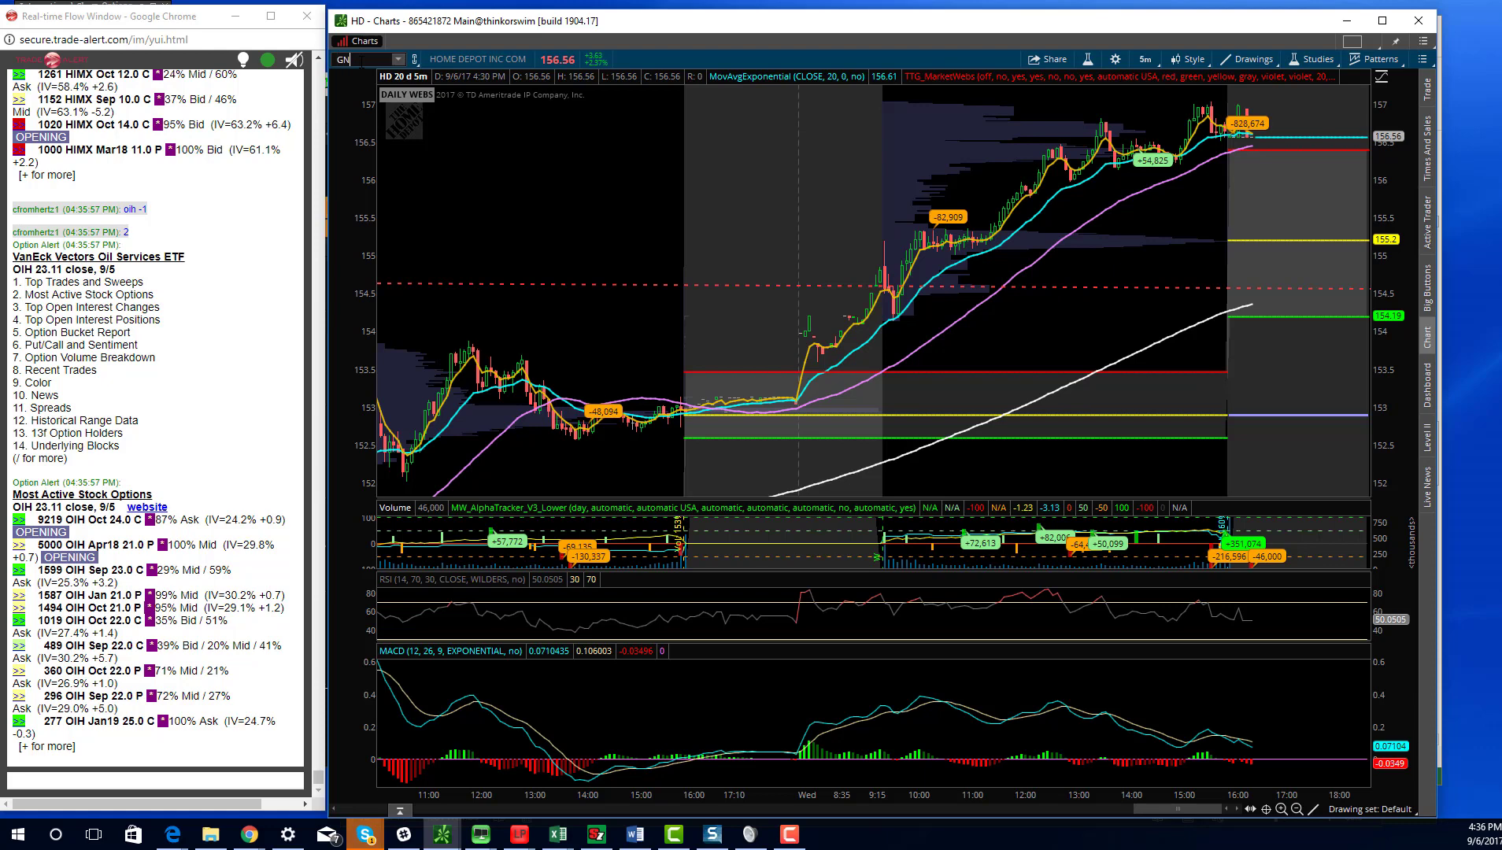
- Chart Generac (GNRC) and bring up its time frame choices
{"action": "type", "text": "GNRC"}
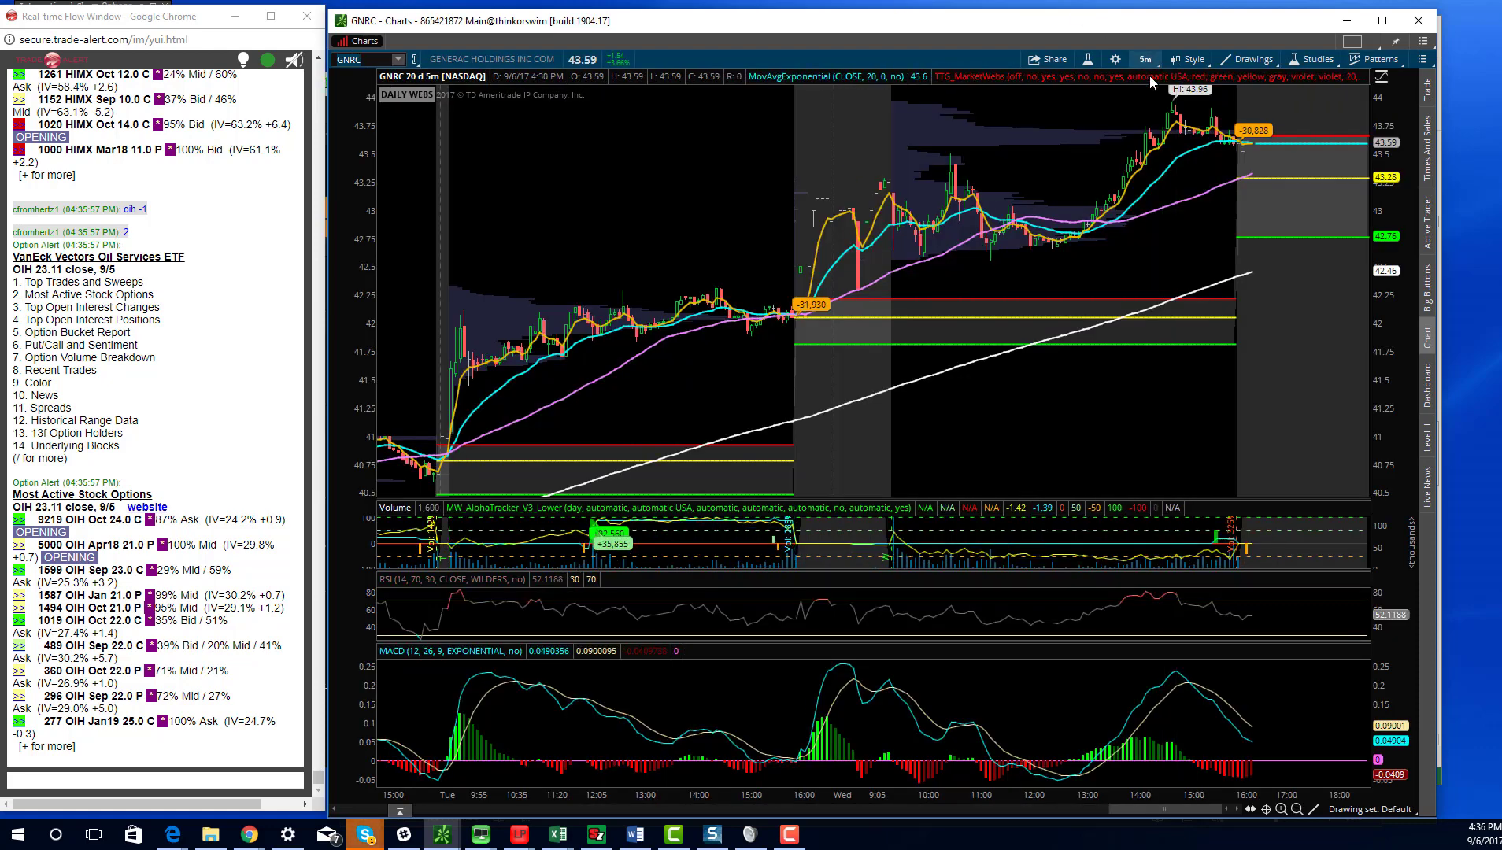
{"action": "left_click", "coordinate": [1143, 58]}
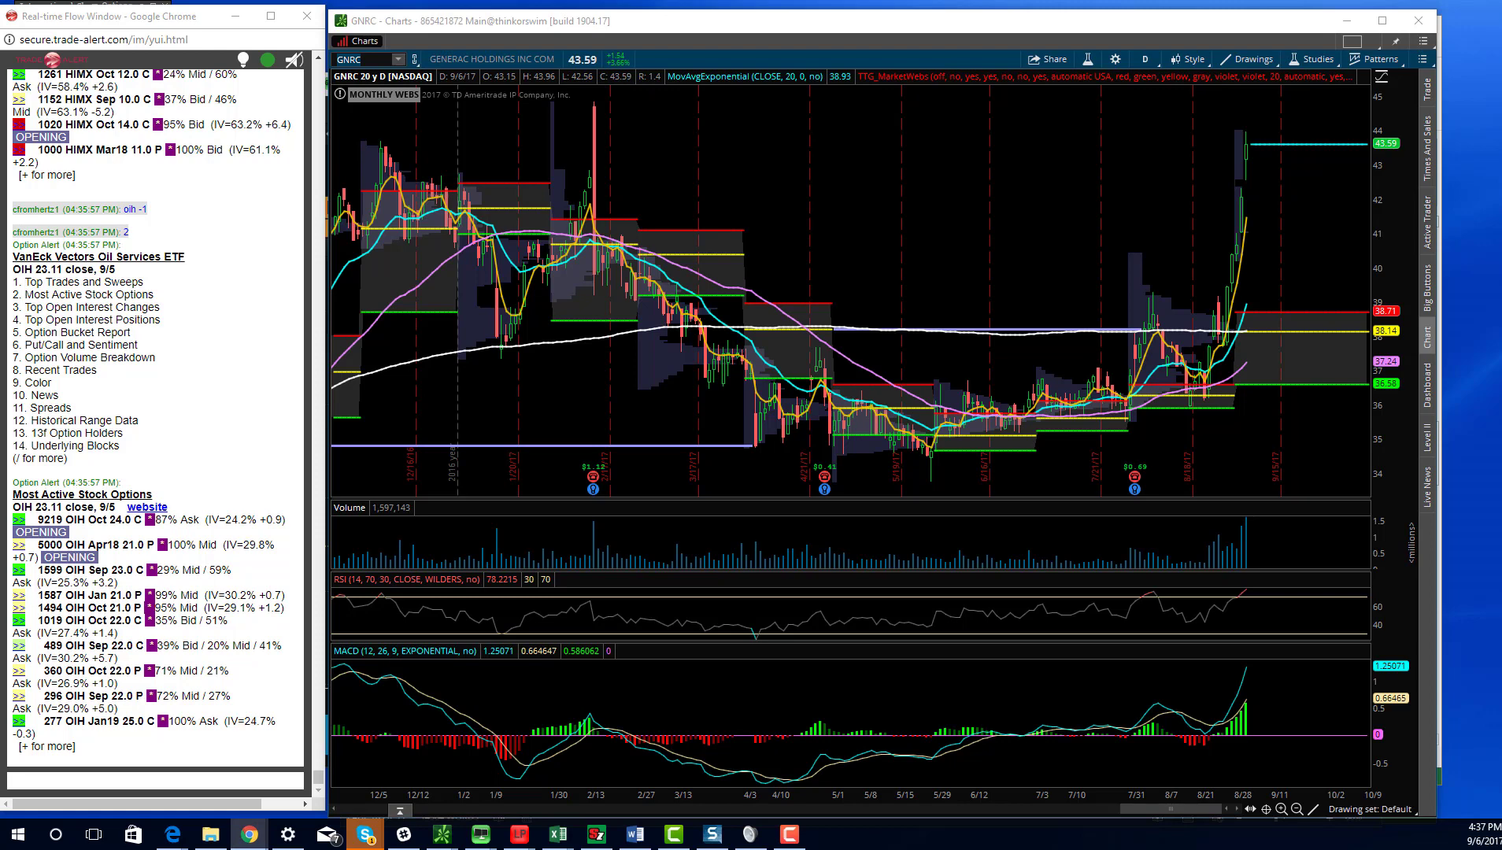
{"action": "mouse_move", "coordinate": [410, 75]}
{"action": "type", "text": "TMUS"}
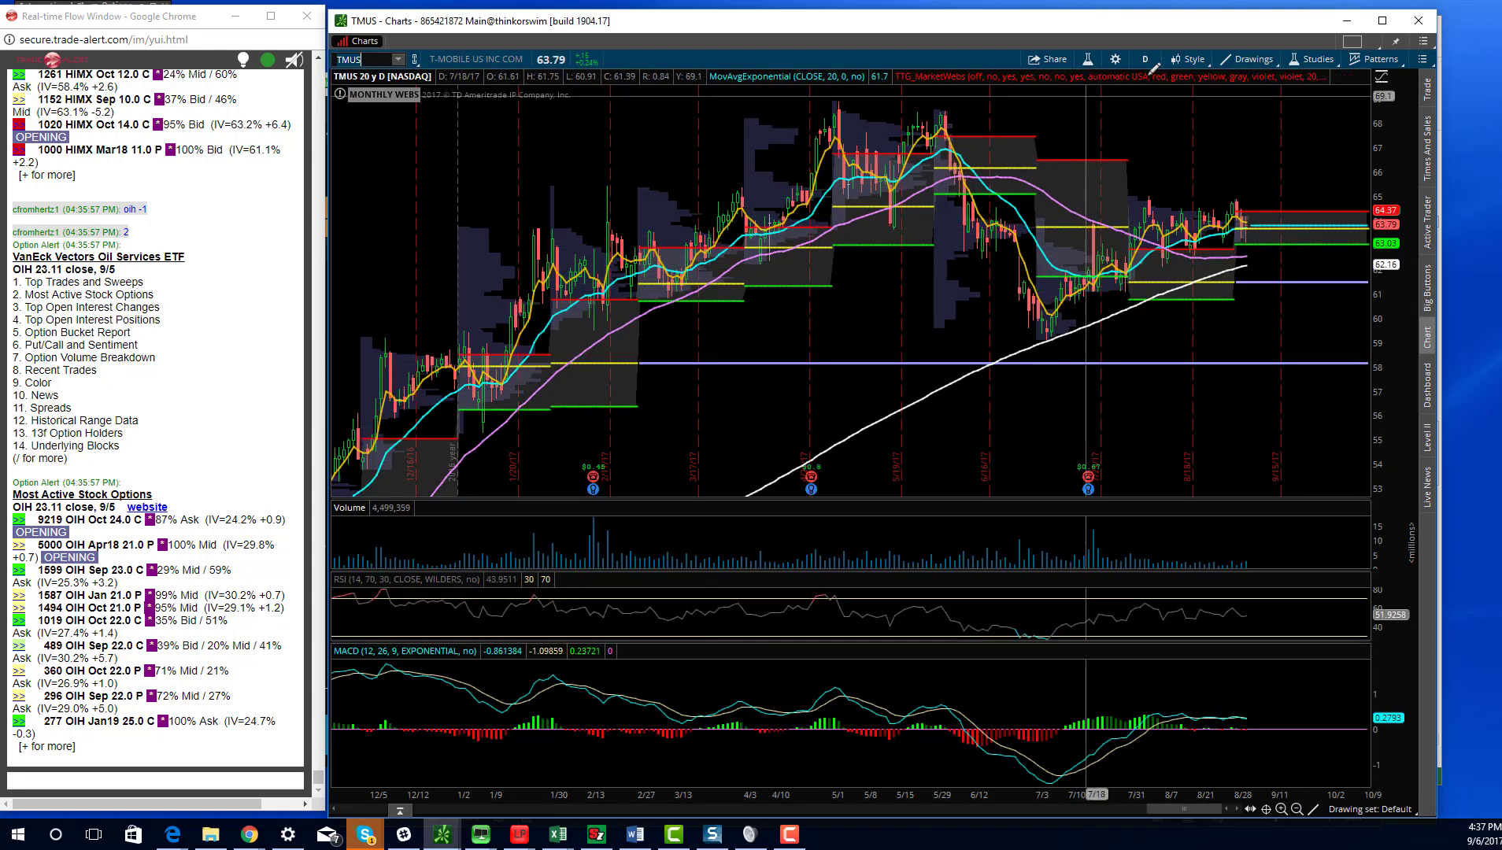
- Put T-Mobile on 5-minute bars, then view Netflix (NFLX) on 5-minute and 20-year daily bars
{"action": "left_click", "coordinate": [1141, 59]}
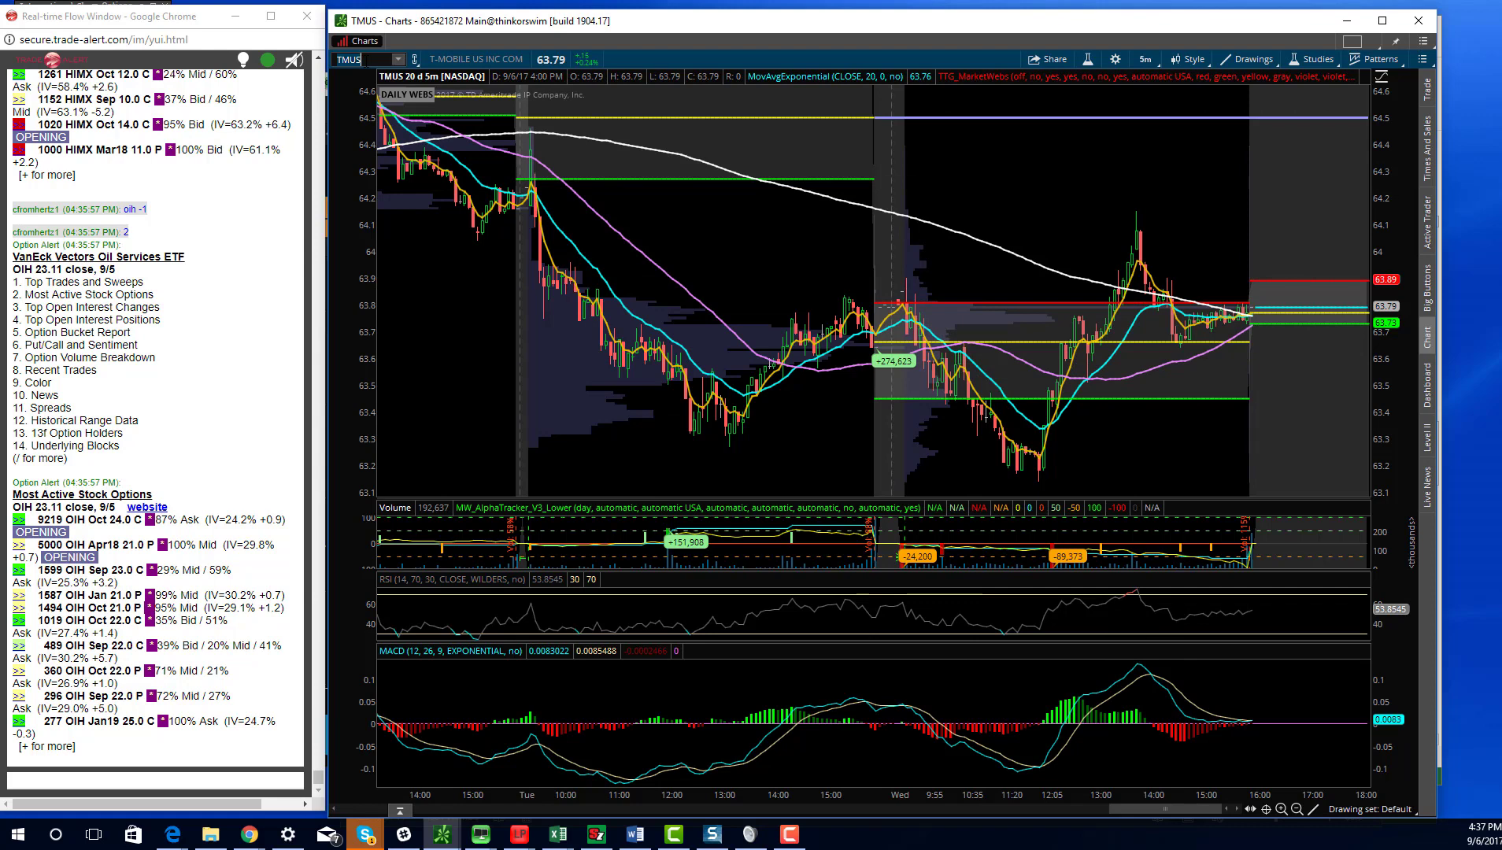
{"action": "type", "text": "NFLX"}
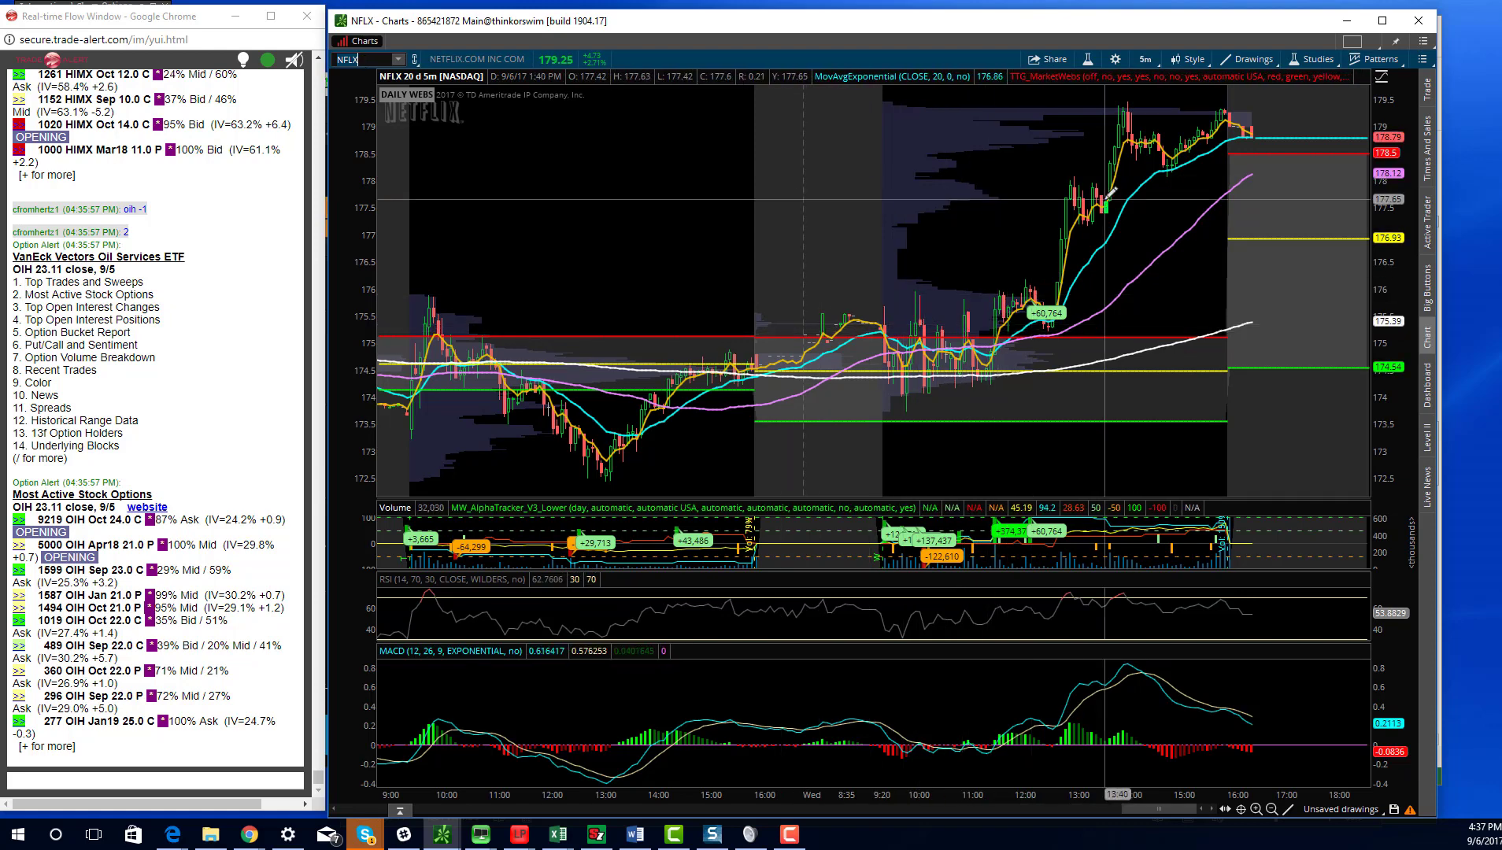
{"action": "mouse_move", "coordinate": [1188, 114]}
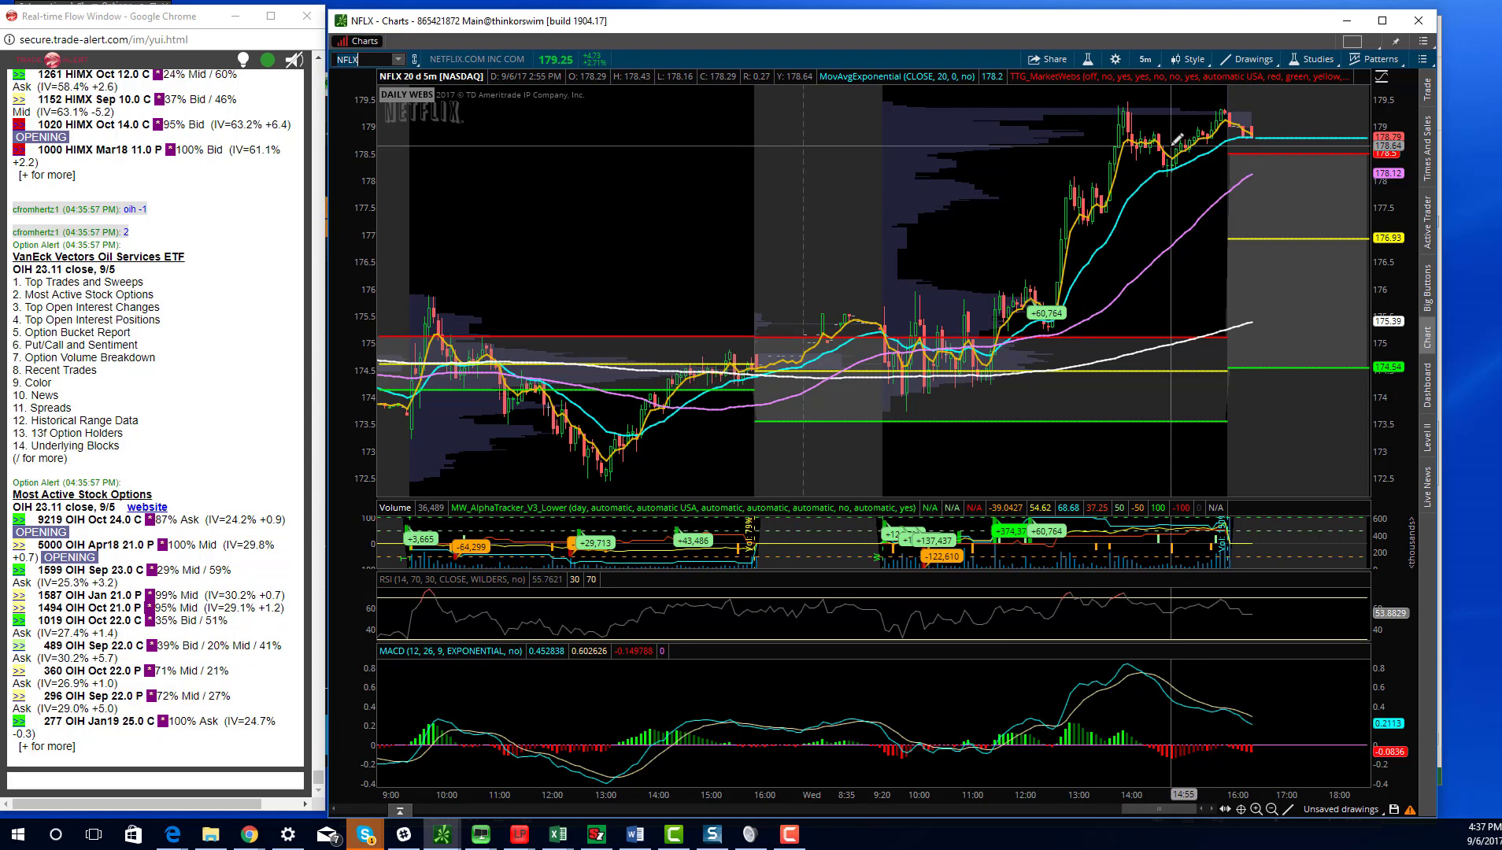
{"action": "left_click", "coordinate": [1144, 58]}
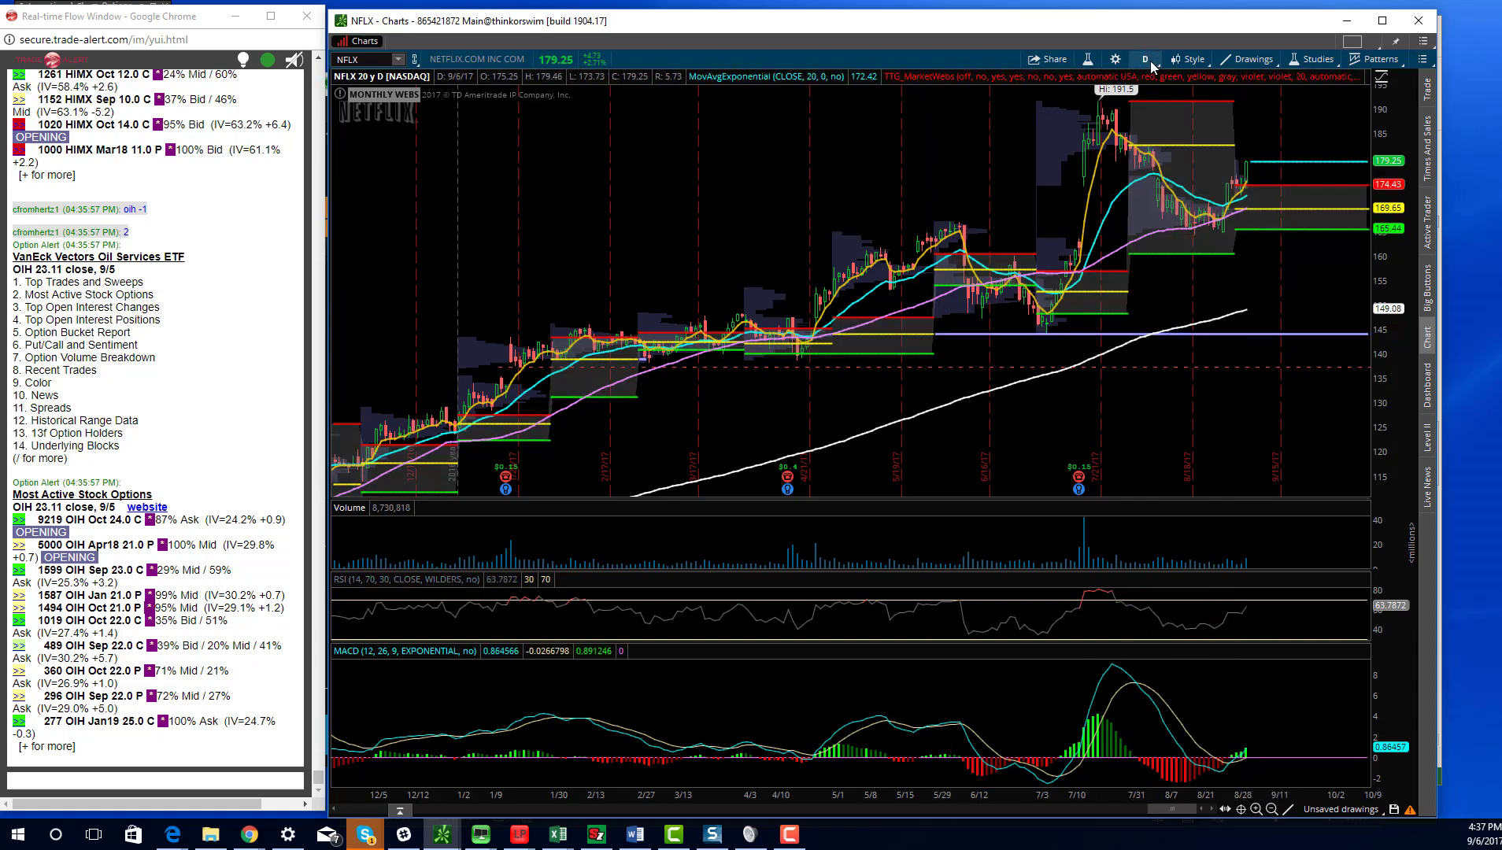
{"action": "left_click", "coordinate": [1145, 59]}
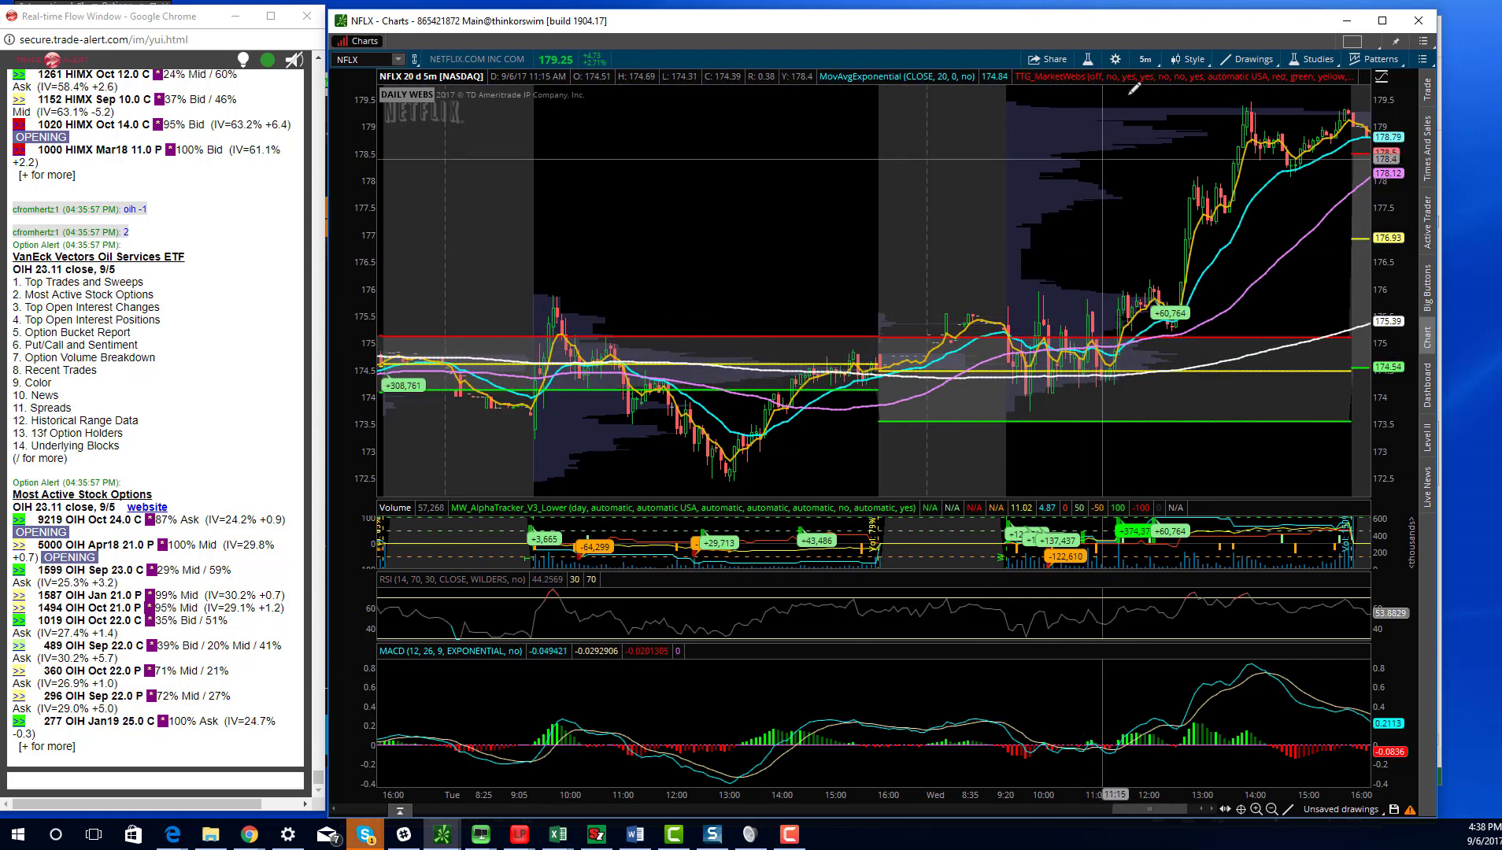
{"action": "left_click", "coordinate": [1143, 58]}
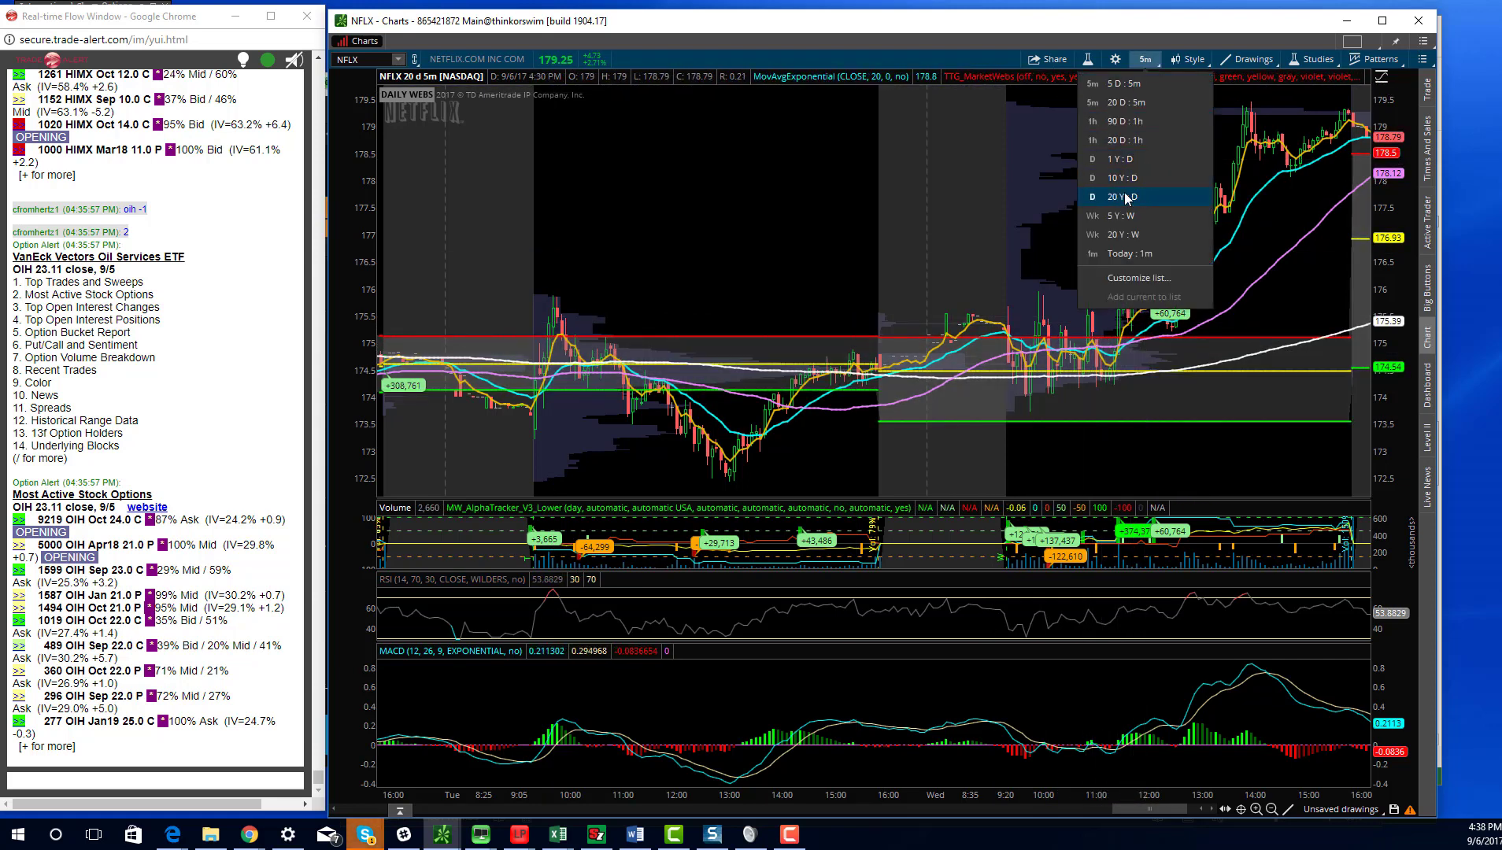
{"action": "left_click", "coordinate": [1113, 196]}
{"action": "type", "text": "AAPL"}
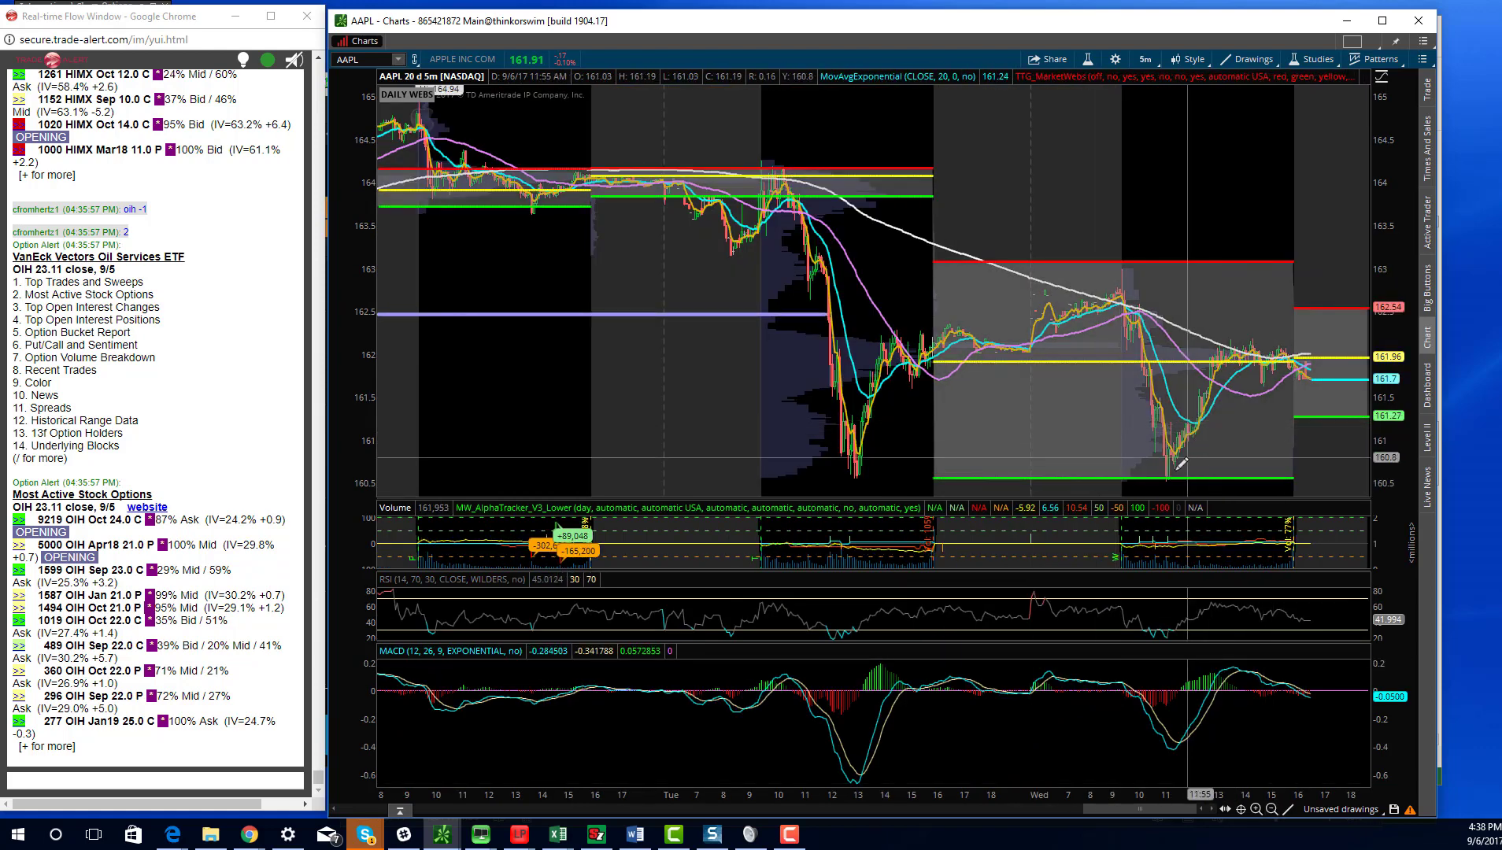
{"action": "mouse_move", "coordinate": [1191, 466]}
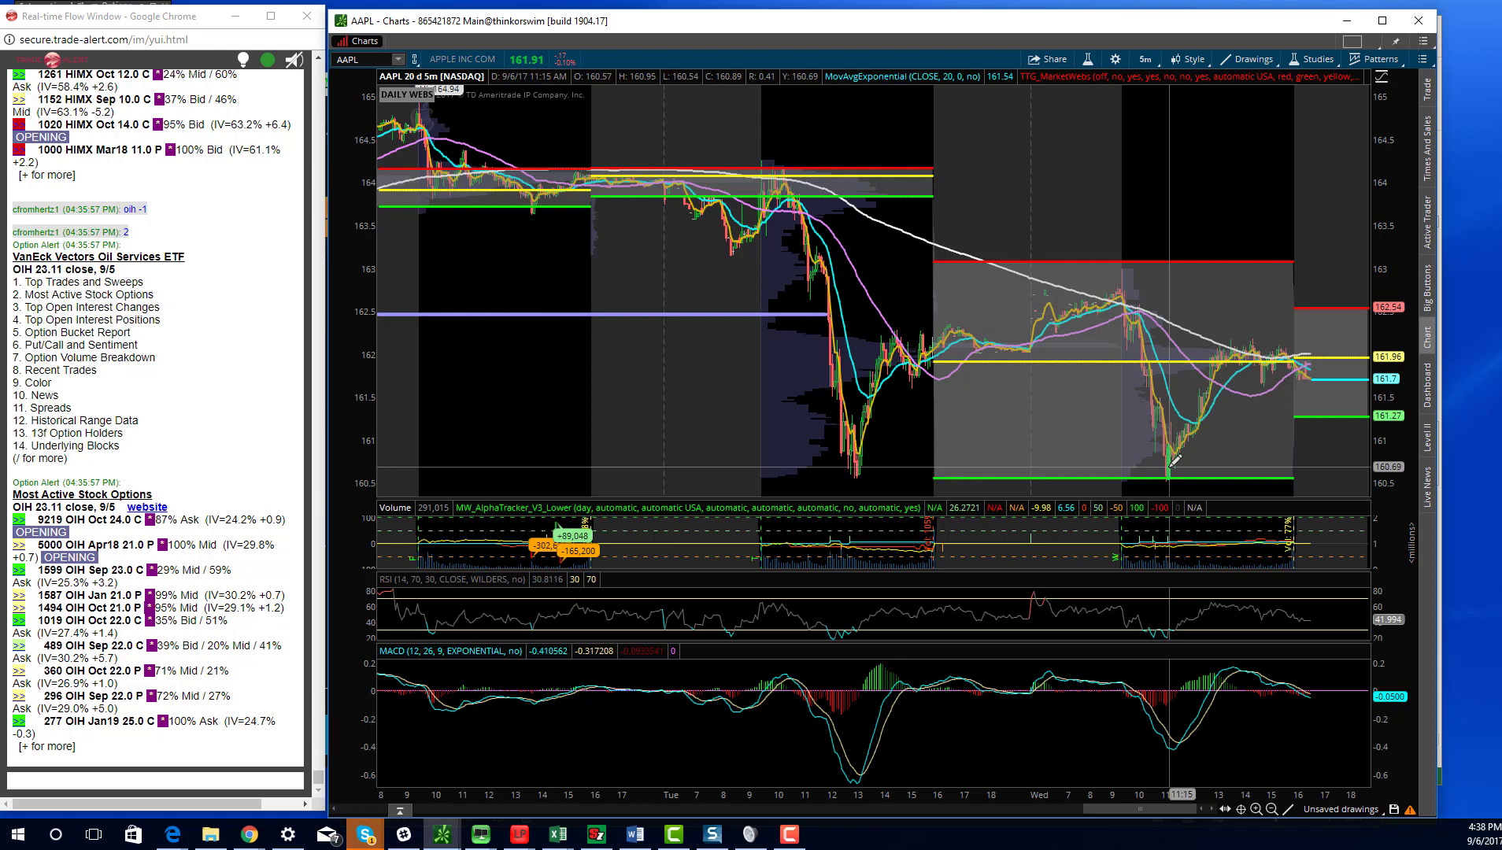
{"action": "mouse_move", "coordinate": [1135, 292]}
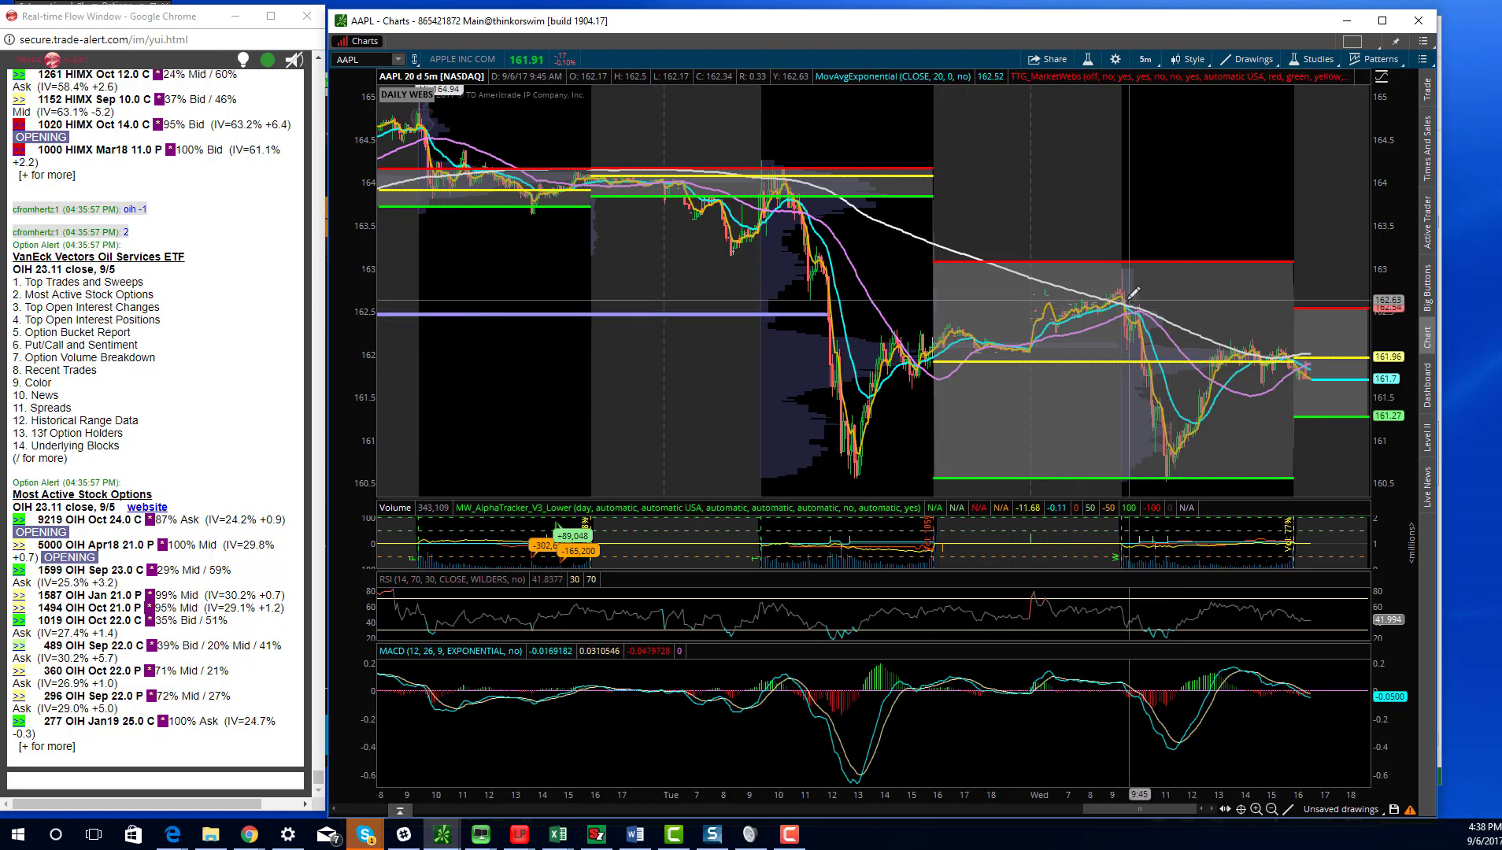
{"action": "mouse_move", "coordinate": [1128, 289]}
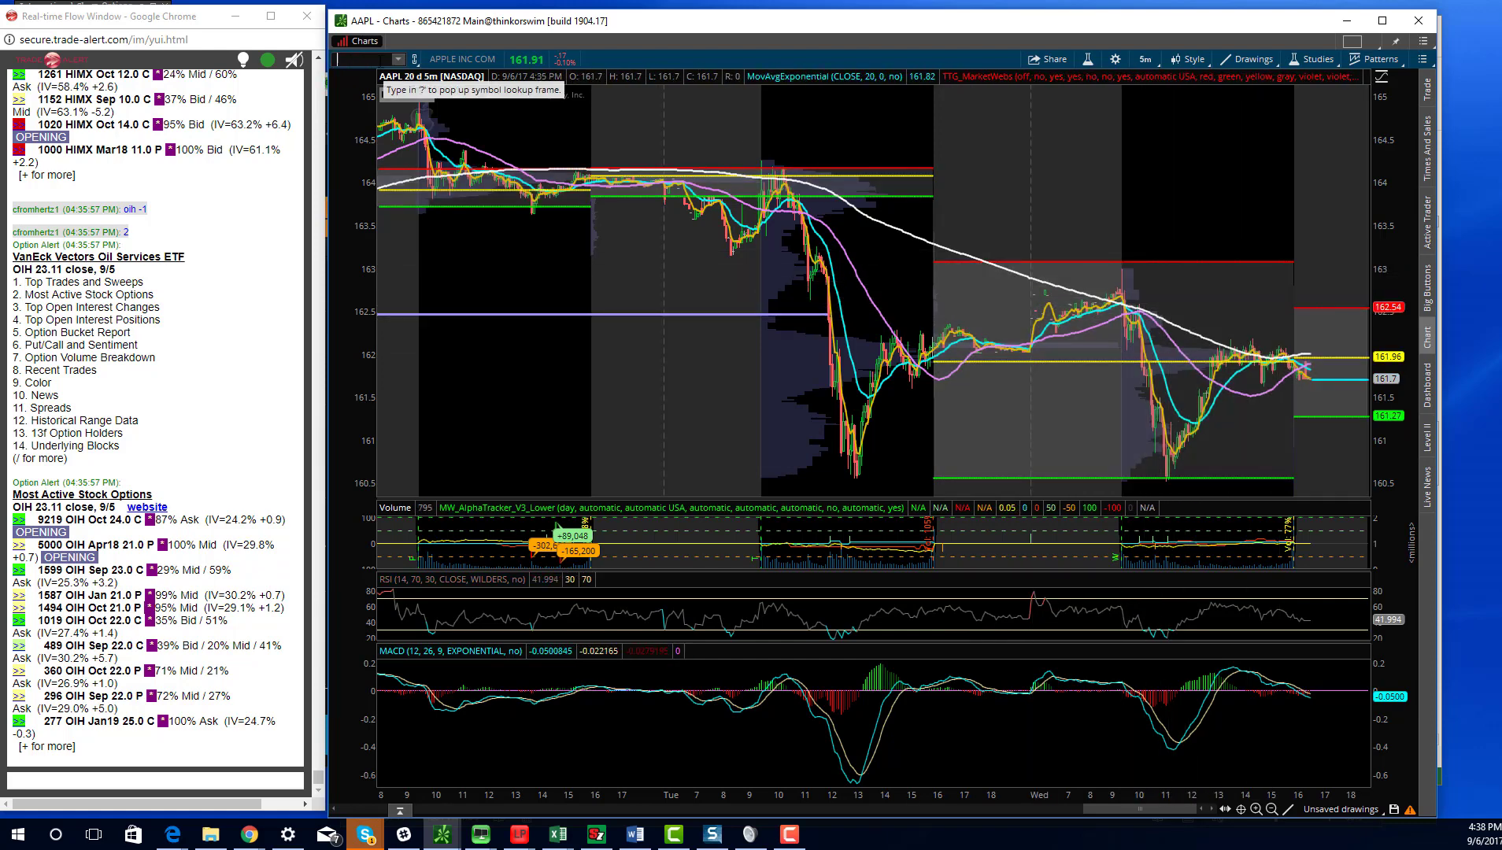
- Replace the Apple chart with QQQ on the 20-day five-minute view
{"action": "type", "text": "QQQ"}
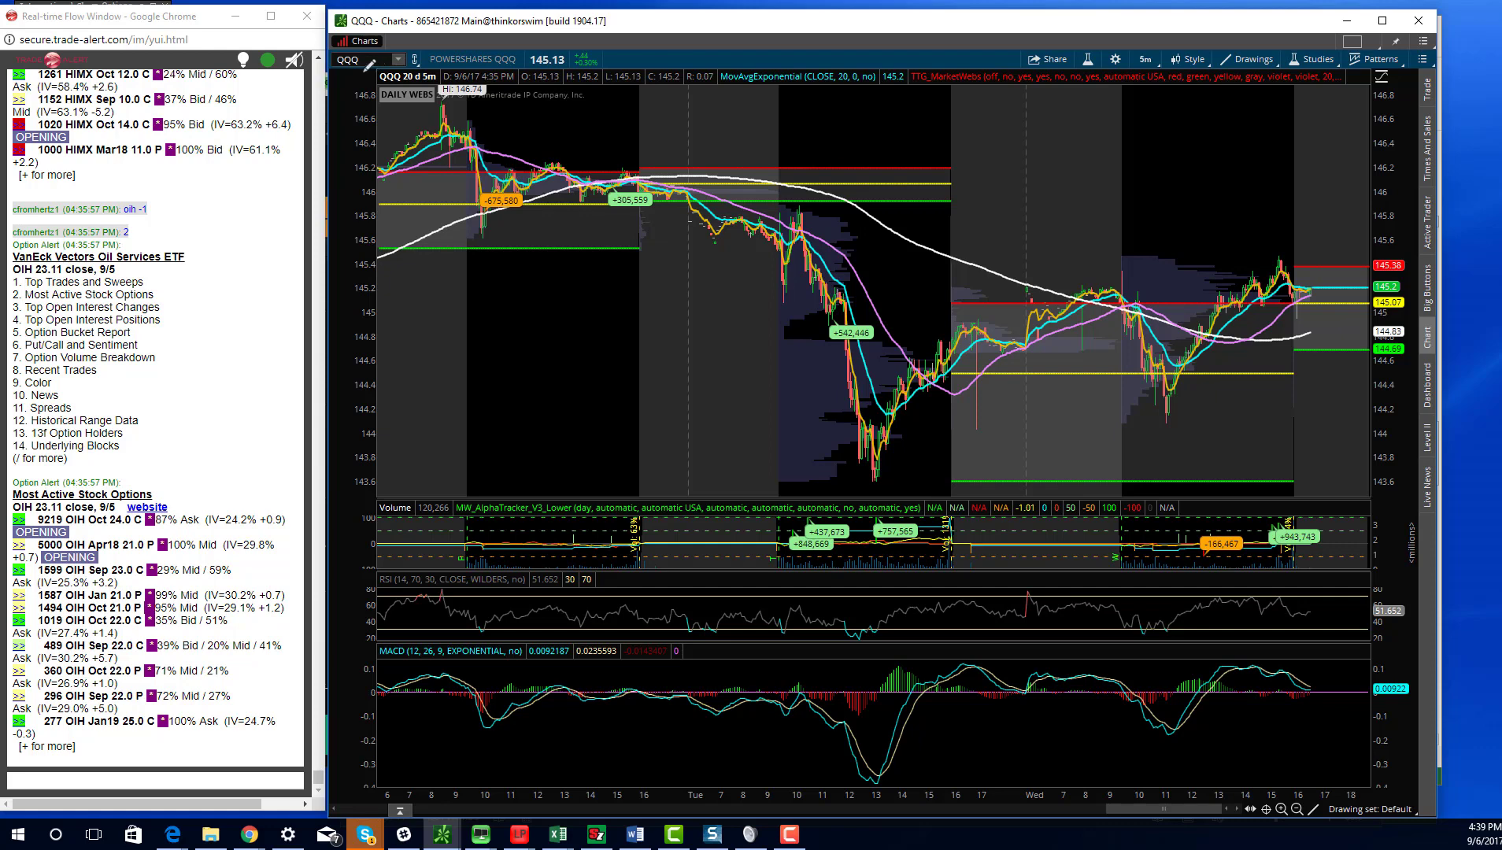
- Enter ticker POT and move to a 20-year daily timeframe
{"action": "left_click", "coordinate": [635, 835]}
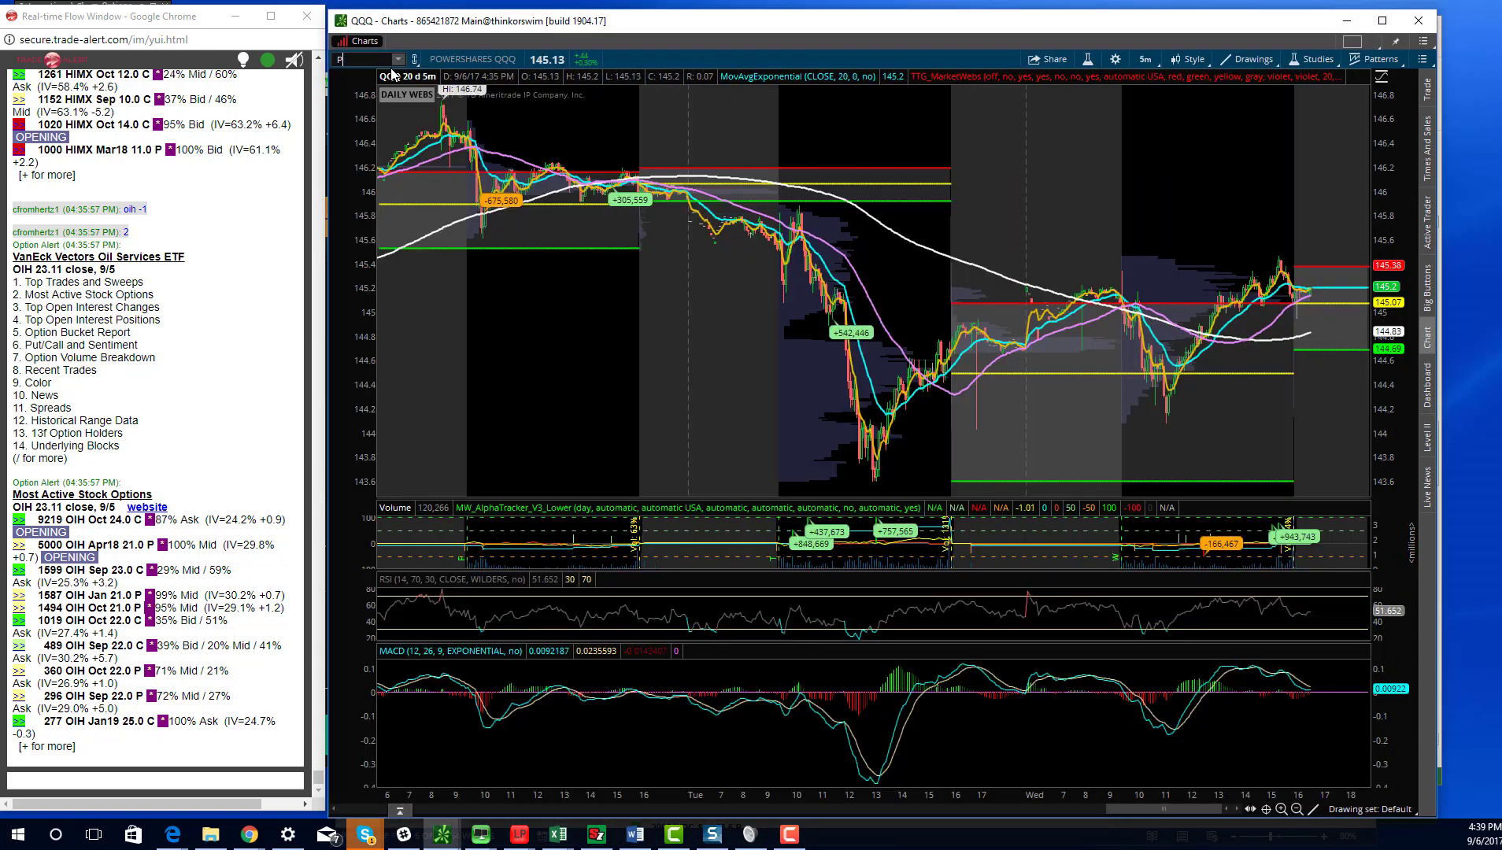
{"action": "type", "text": "POT"}
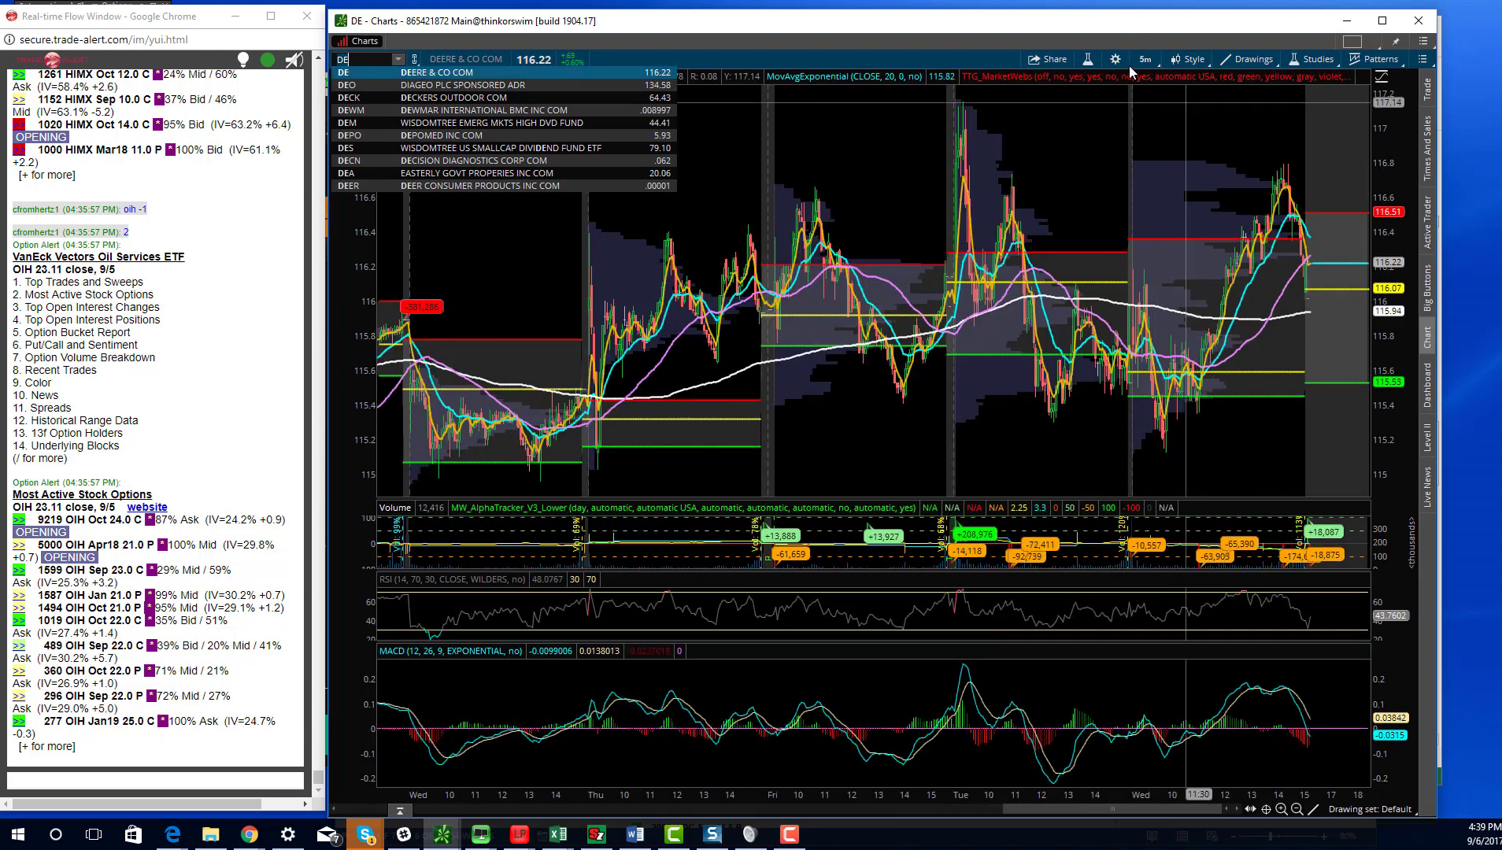
{"action": "left_click", "coordinate": [1144, 59]}
{"action": "type", "text": "NCLH"}
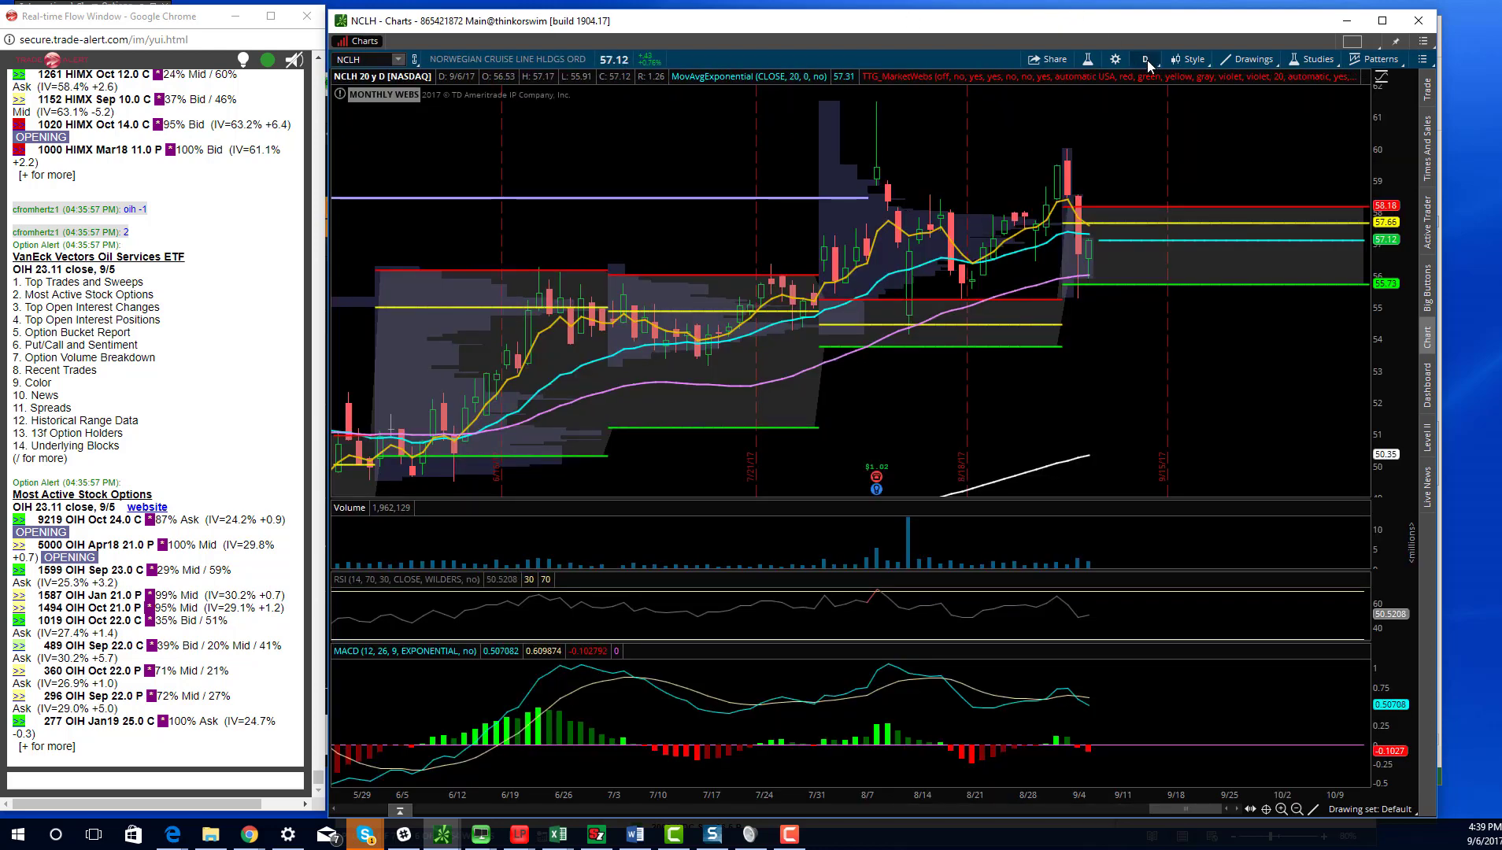
- Switch NCLH to 20 D 5m bars and begin entering the next ticker
{"action": "left_click", "coordinate": [1145, 58]}
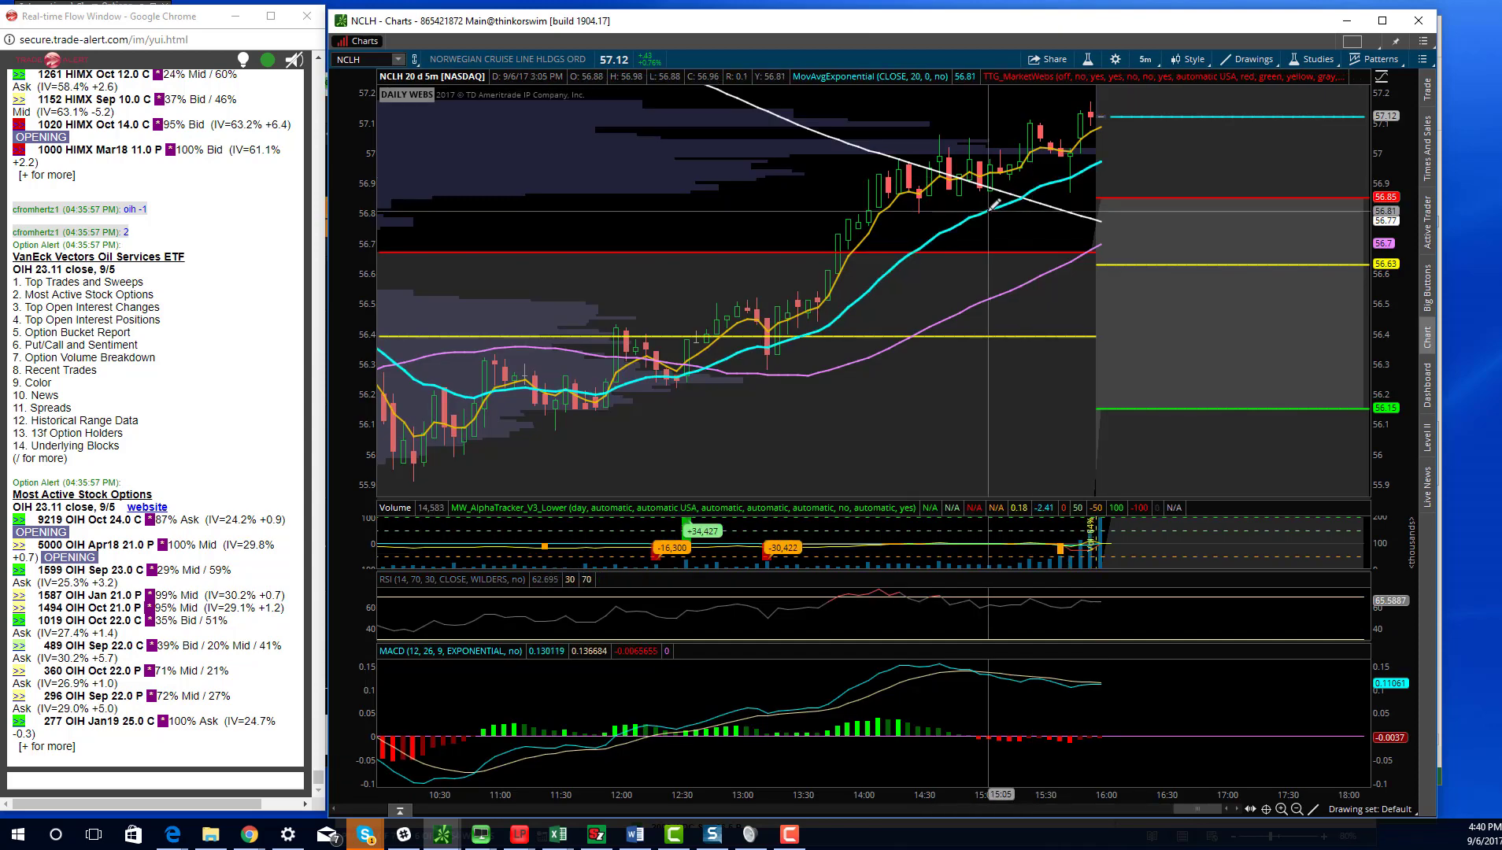
{"action": "left_click", "coordinate": [1293, 810]}
{"action": "type", "text": "GIS"}
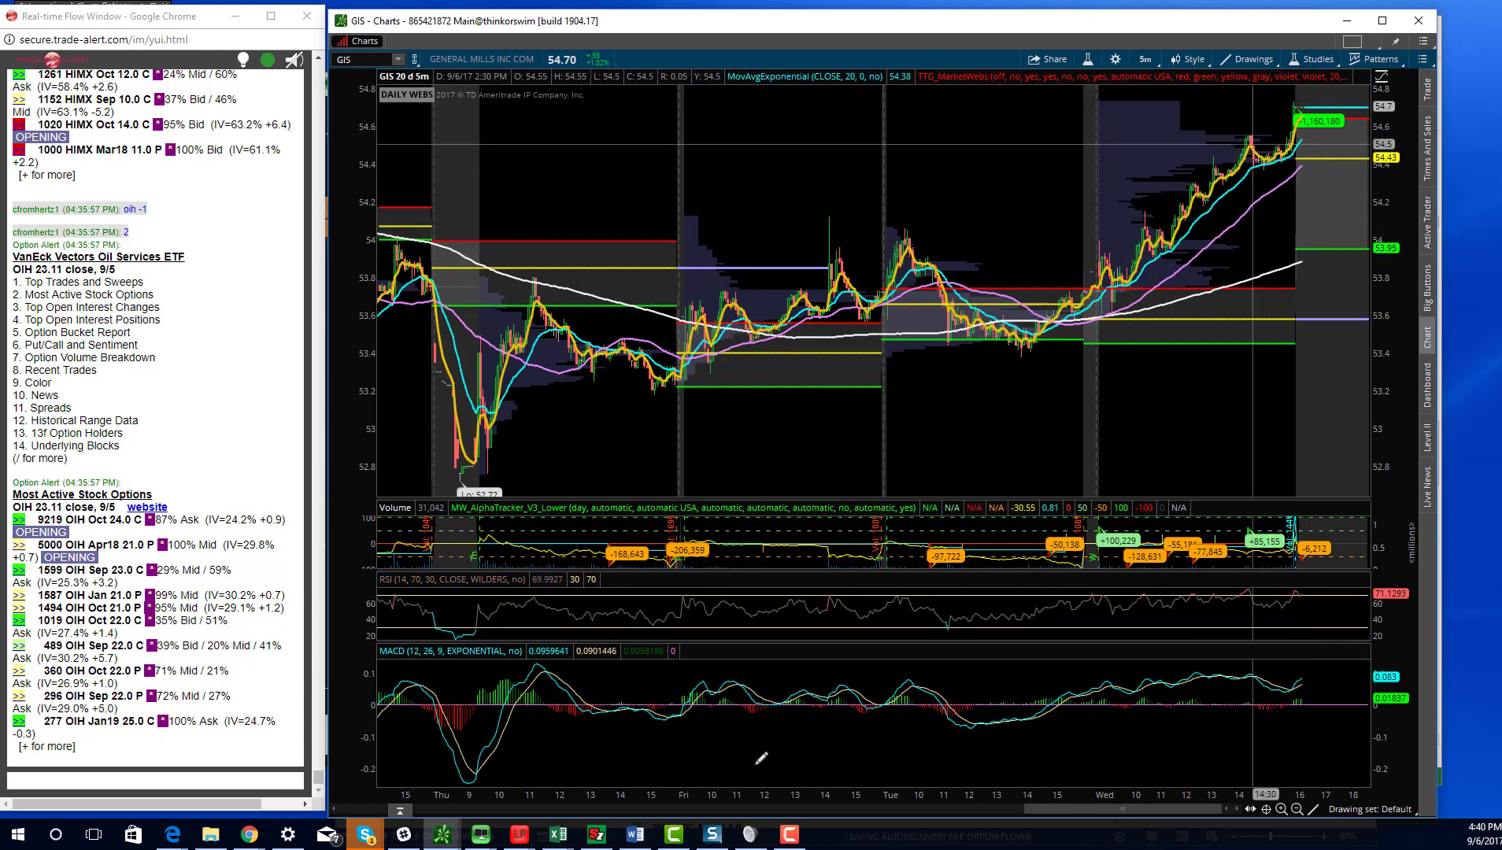
- Chart Buffalo Wild Wings (BW) intraday, then return to the Word option-activity list
{"action": "left_click", "coordinate": [632, 833]}
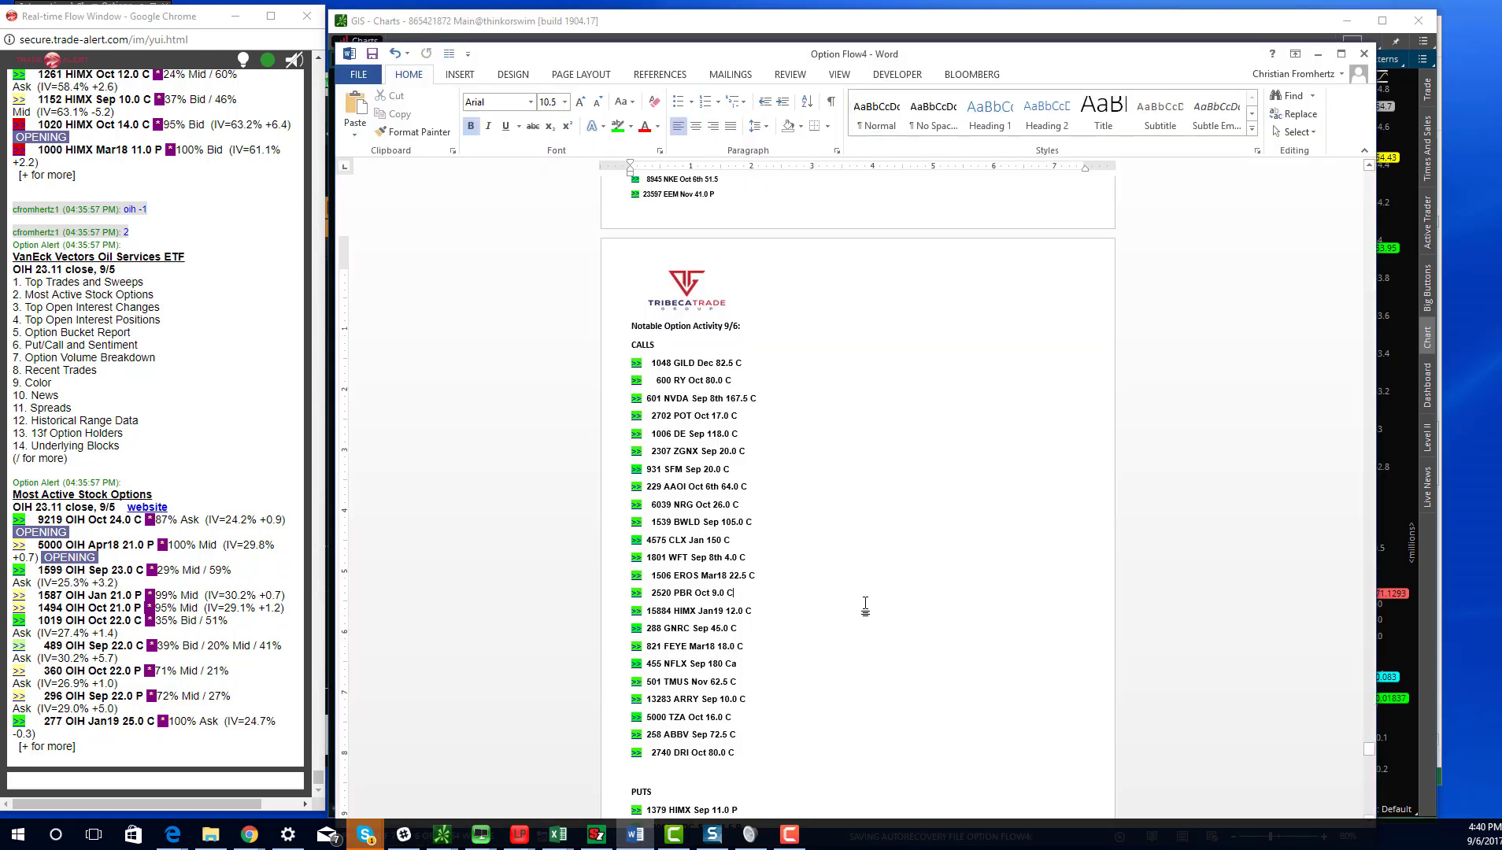
{"action": "mouse_move", "coordinate": [767, 507]}
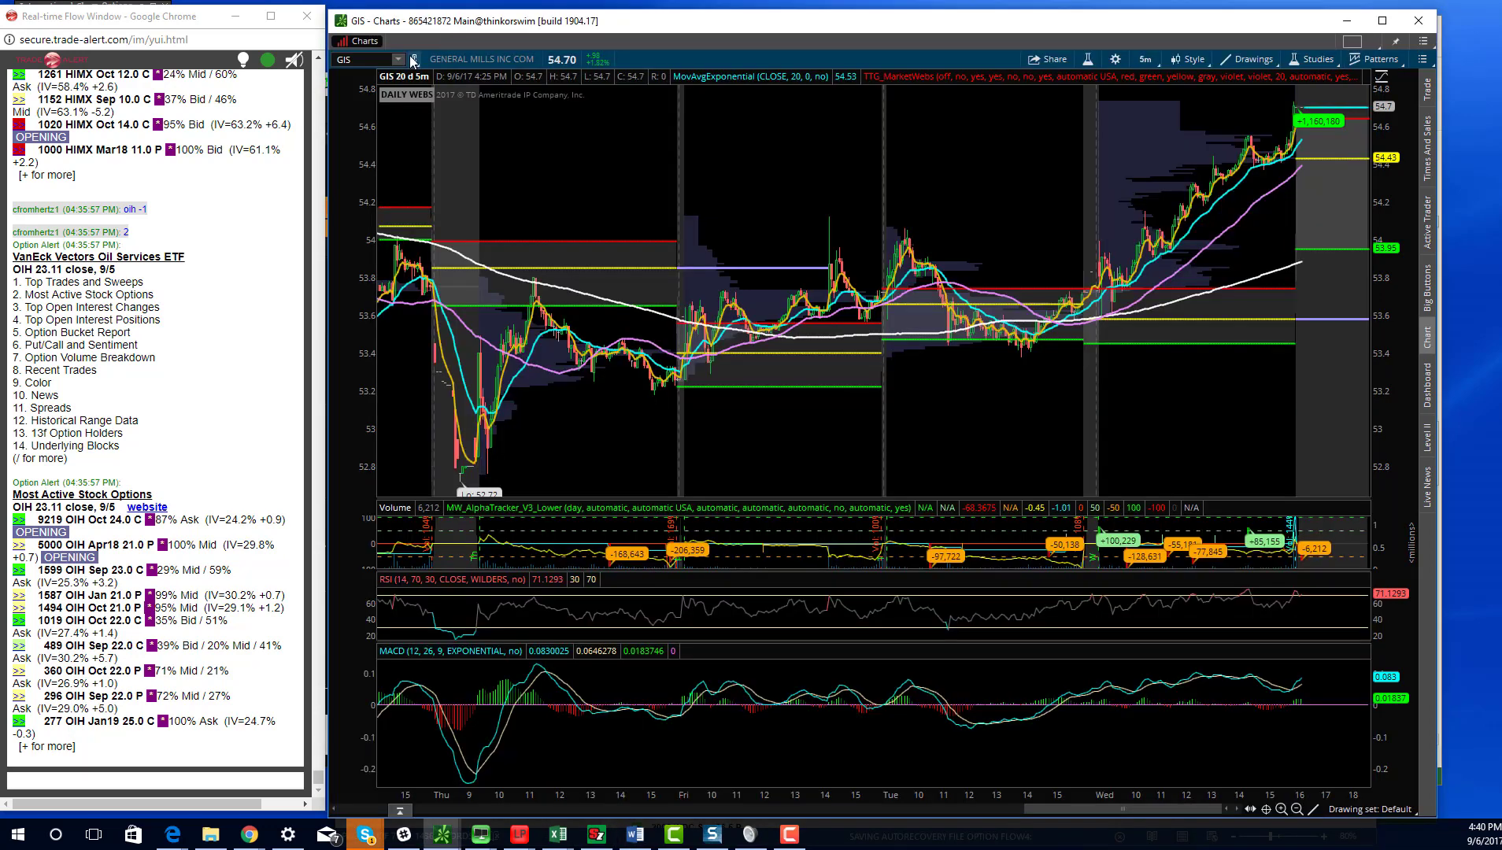
{"action": "type", "text": "BWLD"}
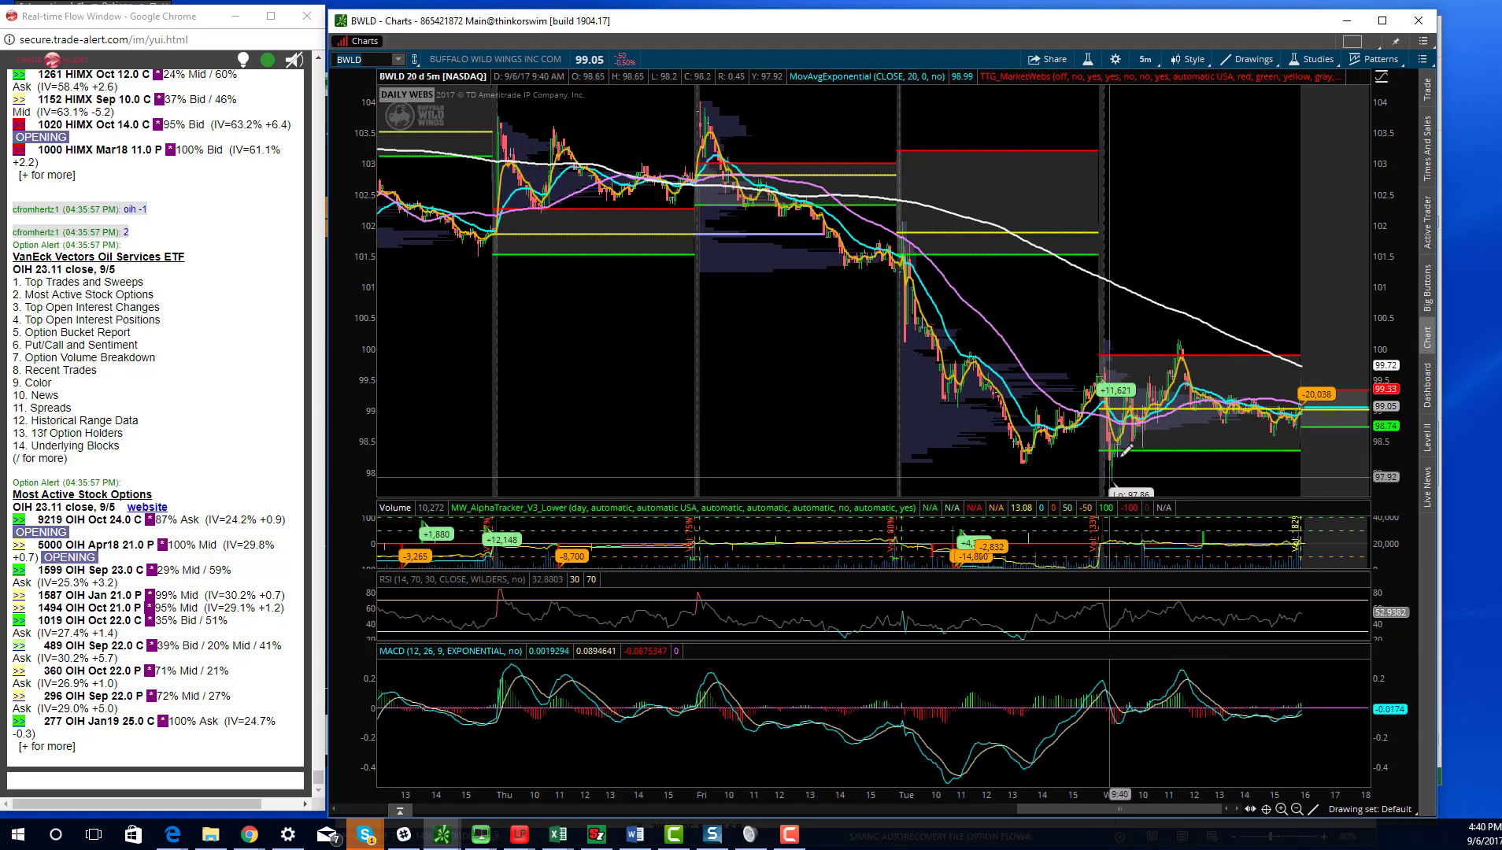
{"action": "mouse_move", "coordinate": [1188, 332]}
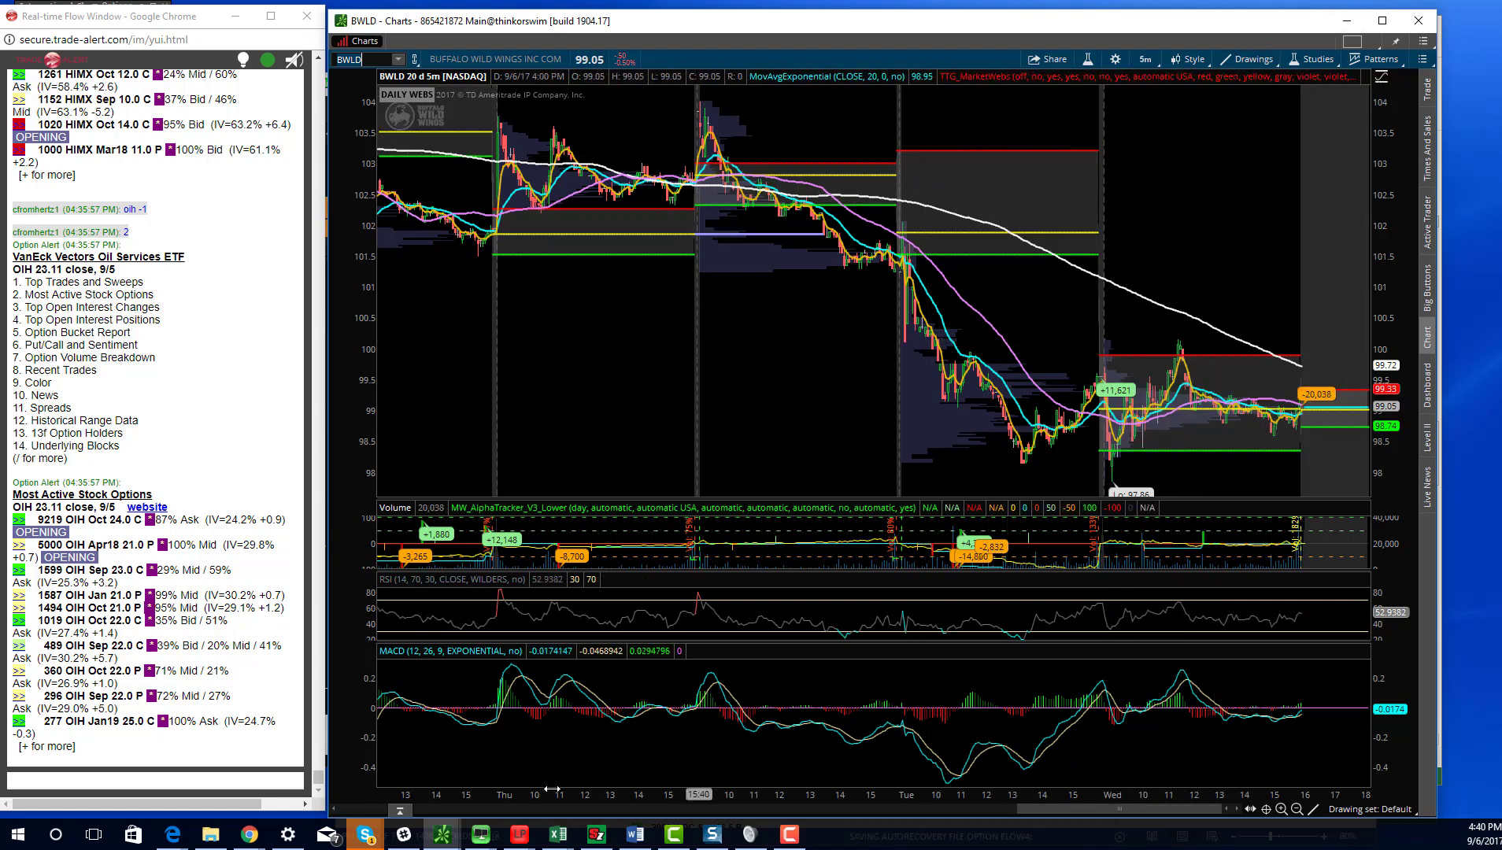
{"action": "left_click", "coordinate": [635, 835]}
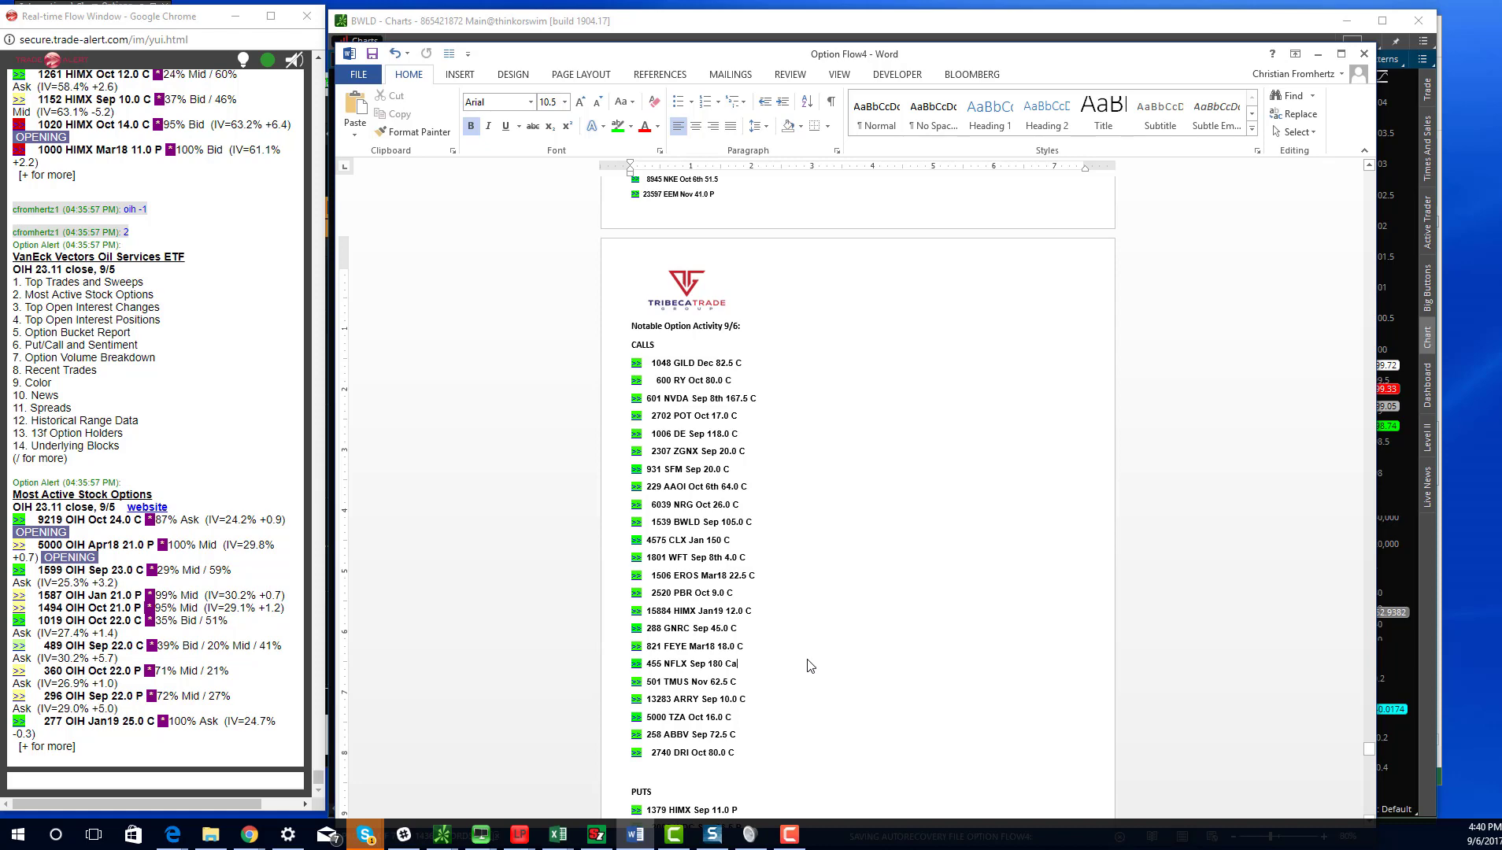
{"action": "mouse_move", "coordinate": [429, 5]}
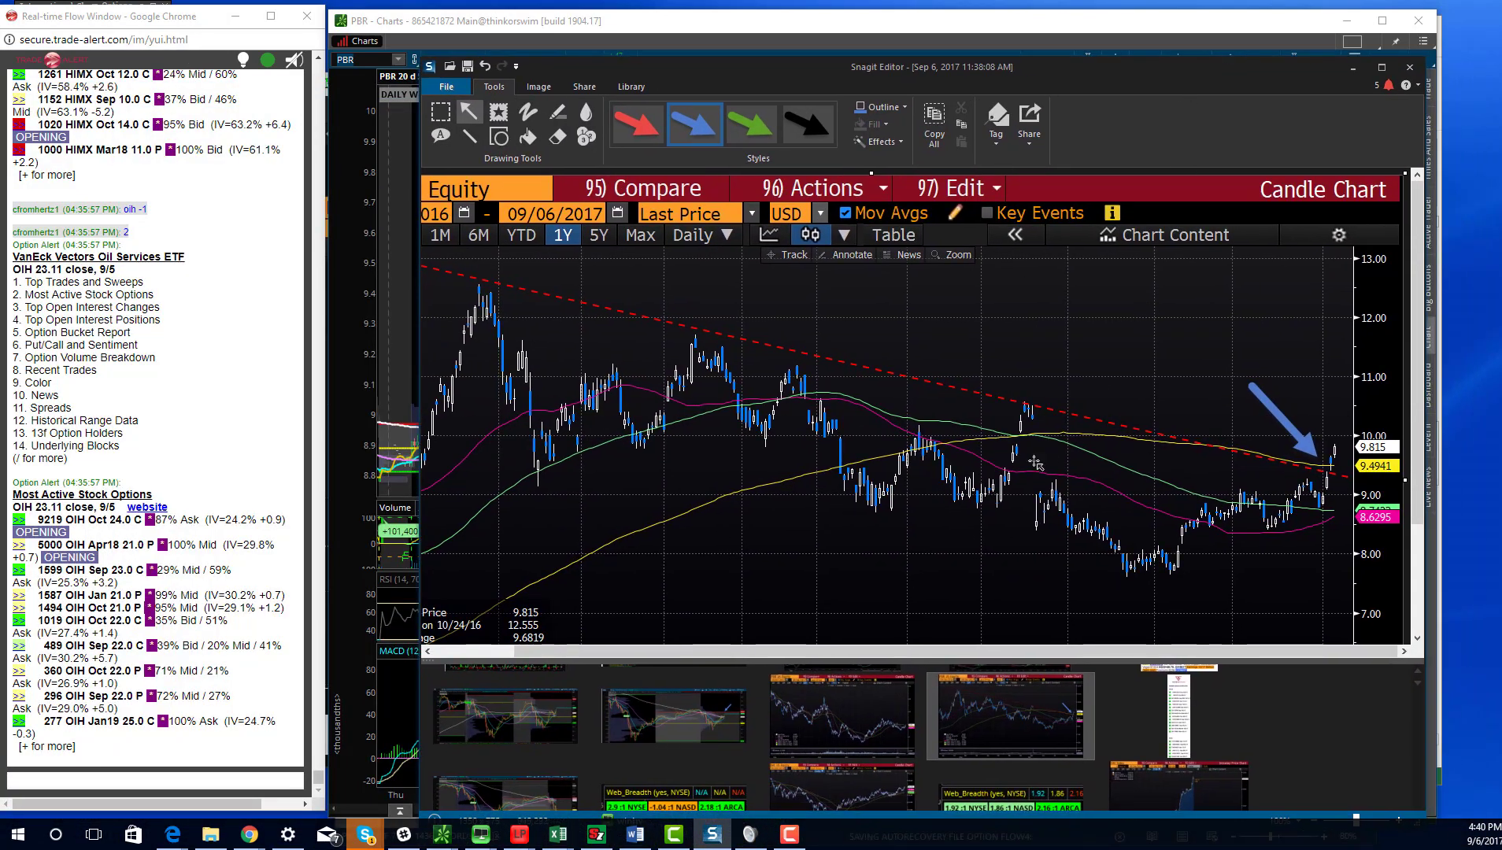
{"action": "mouse_move", "coordinate": [697, 598]}
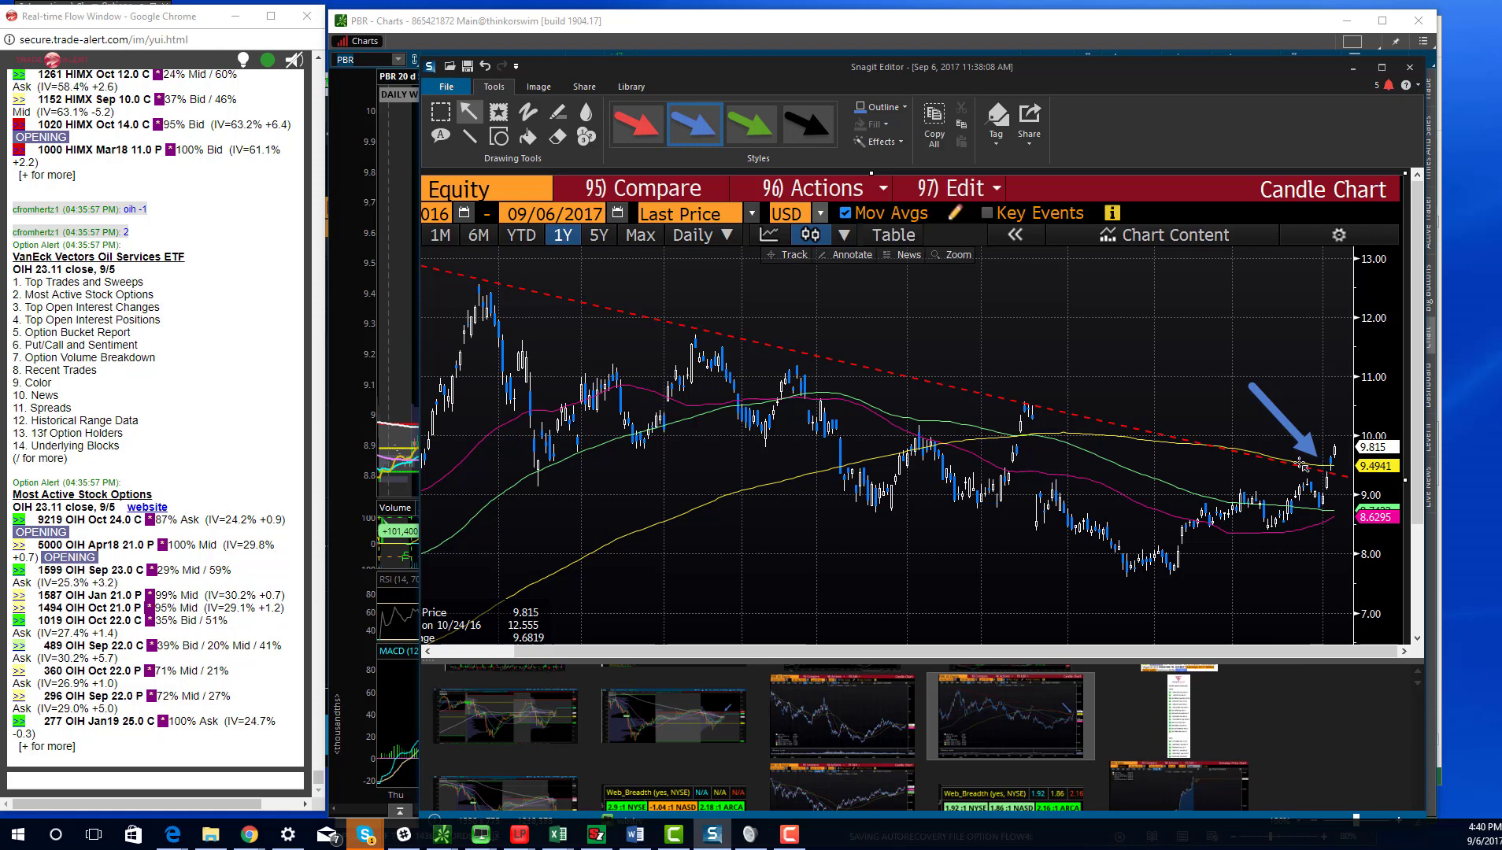
{"action": "mouse_move", "coordinate": [1331, 445]}
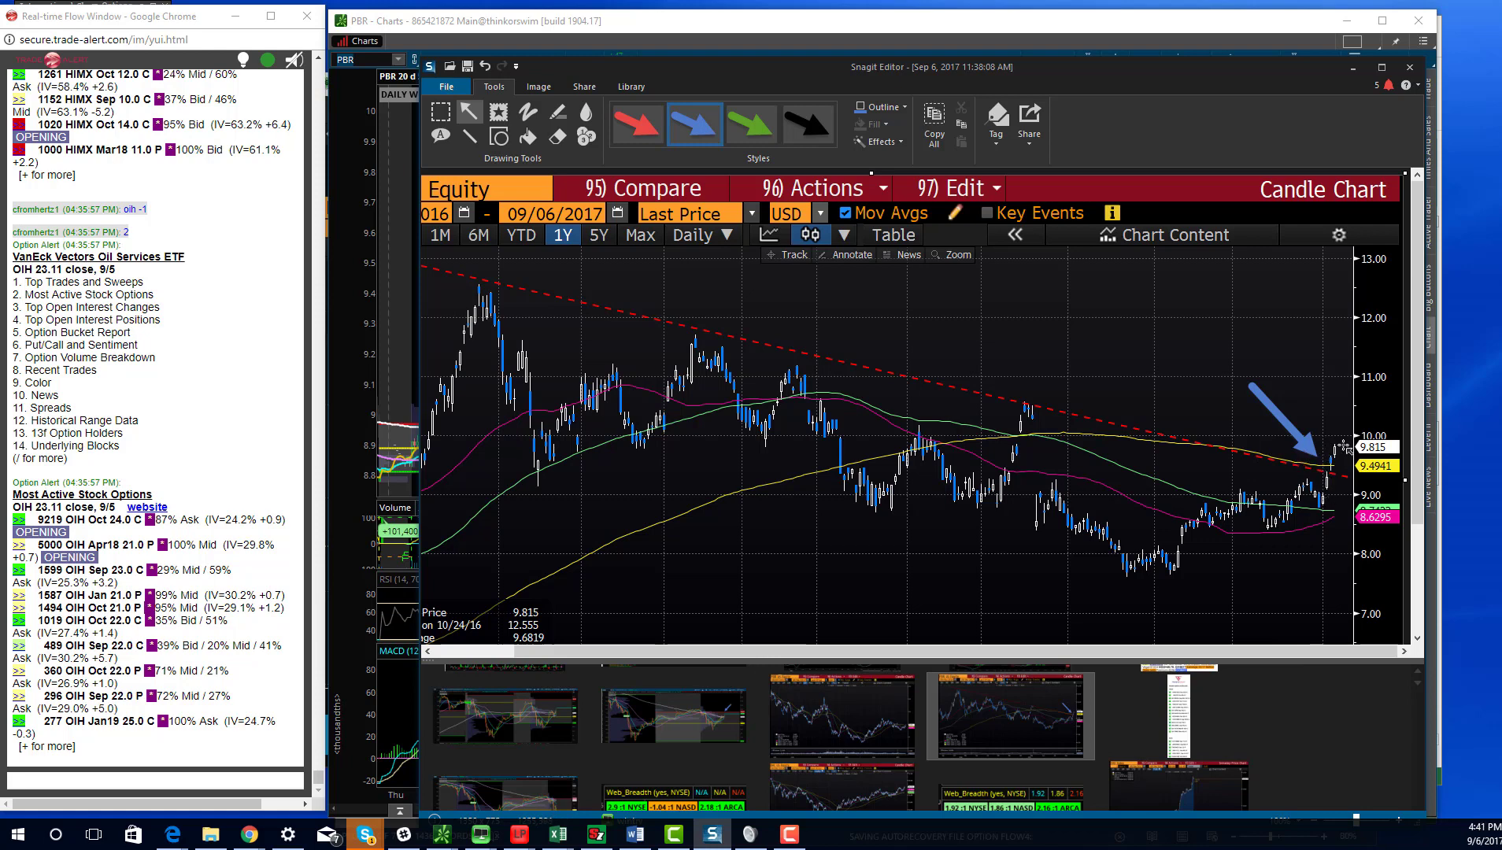
{"action": "mouse_move", "coordinate": [726, 258]}
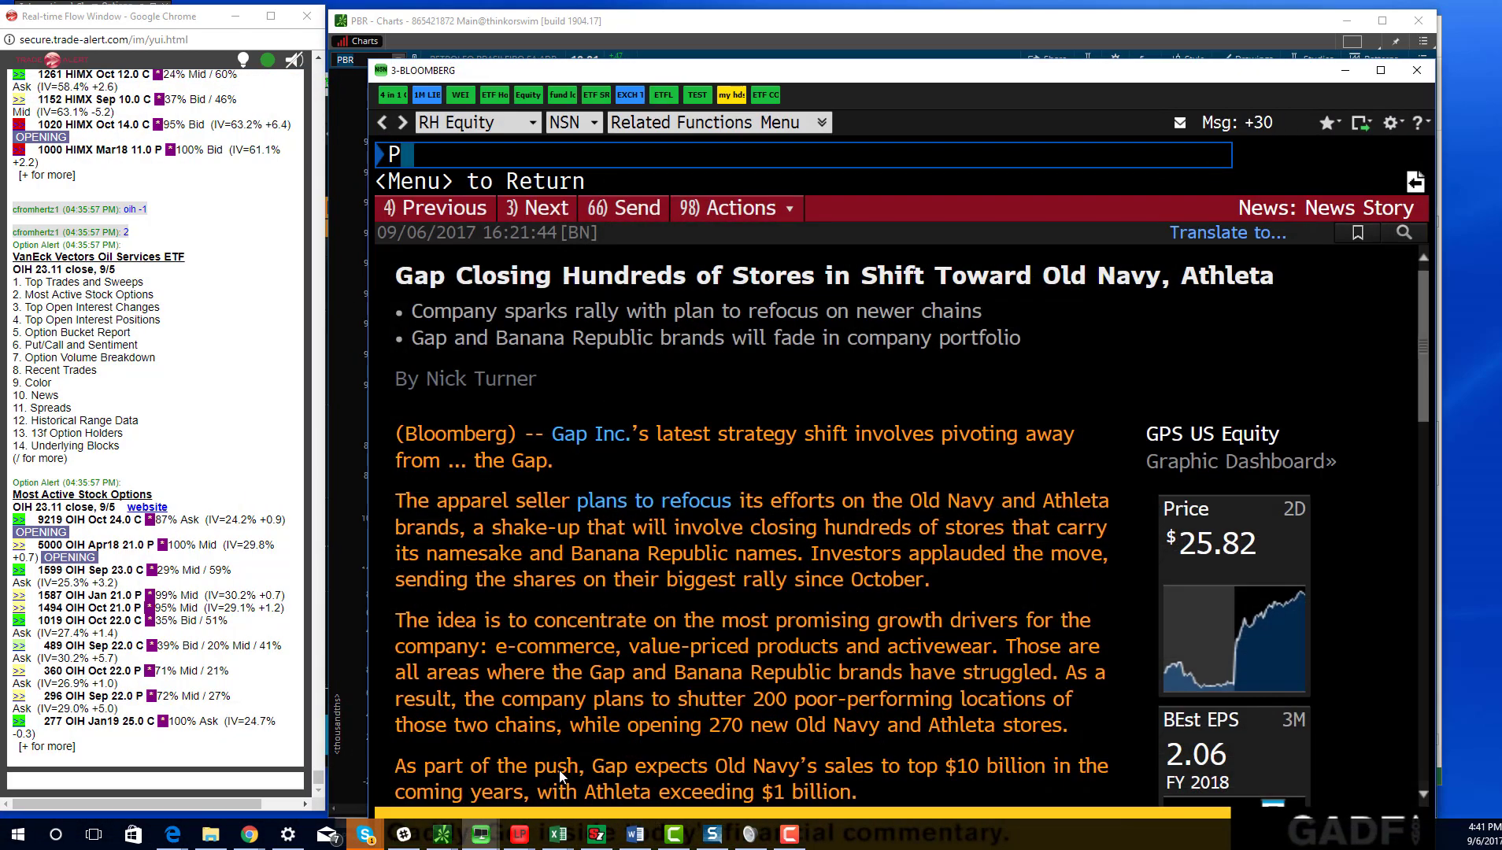
- Enter 'PBR Equity GPO' in the Bloomberg command line to bring up a chart
{"action": "type", "text": "PBR Equity GPO"}
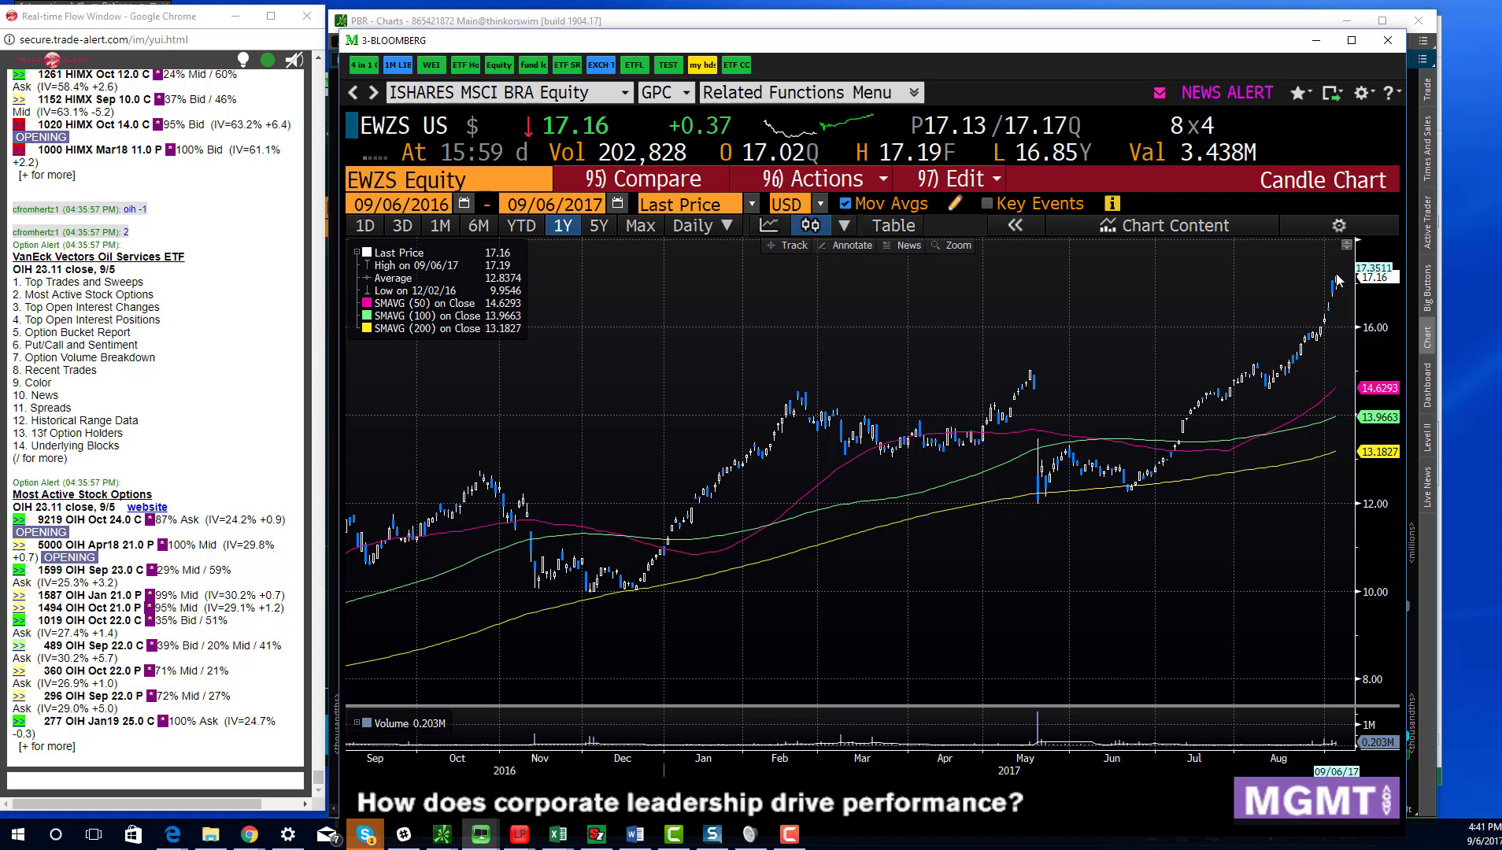
{"action": "mouse_move", "coordinate": [1339, 279]}
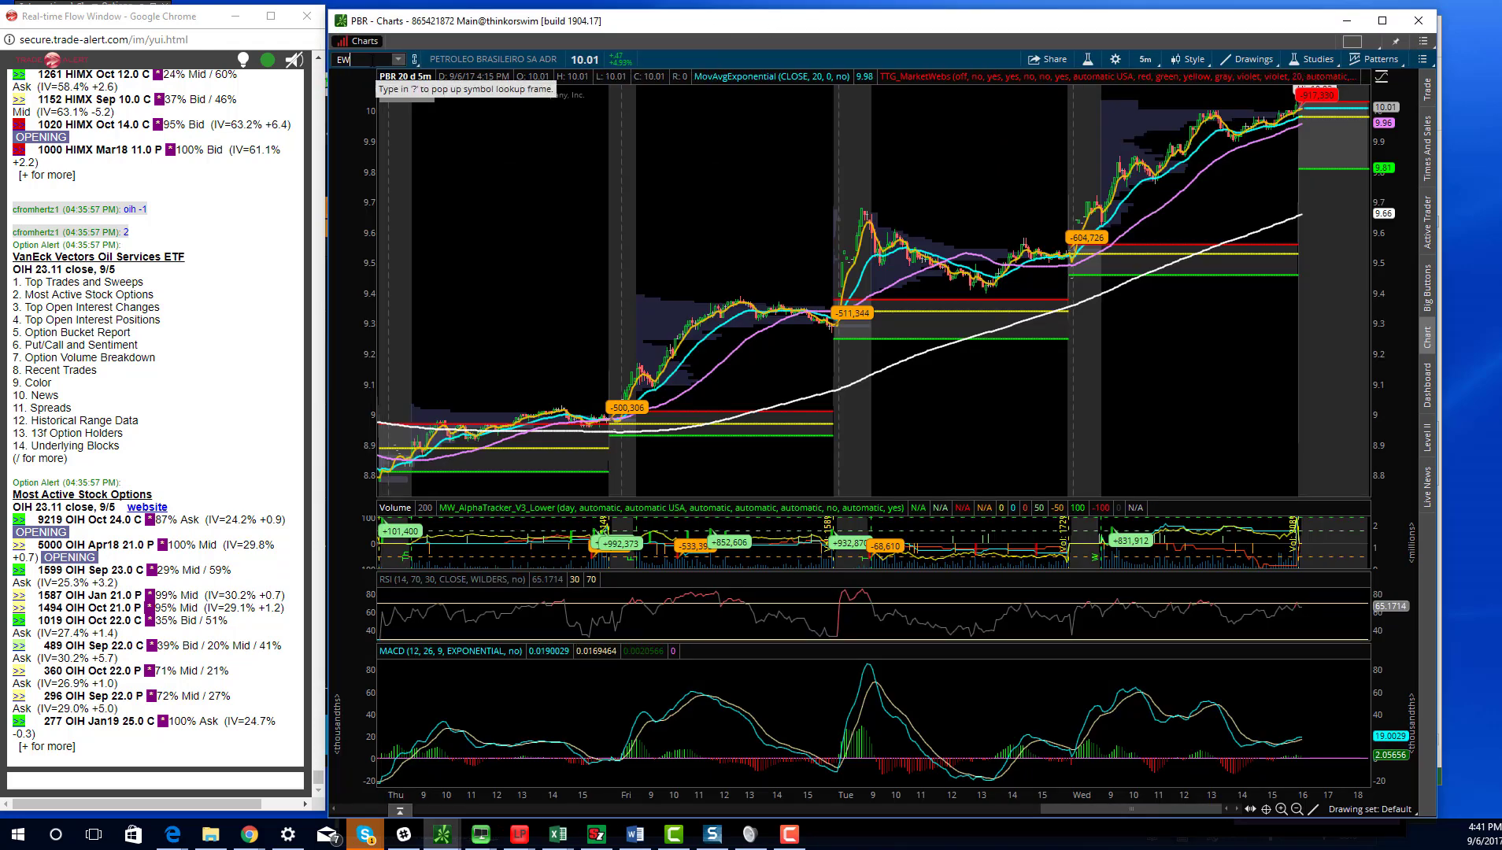
- Chart EWZS on a 20-year daily view, then select the TMUS call entry in Word
{"action": "type", "text": "EWZS"}
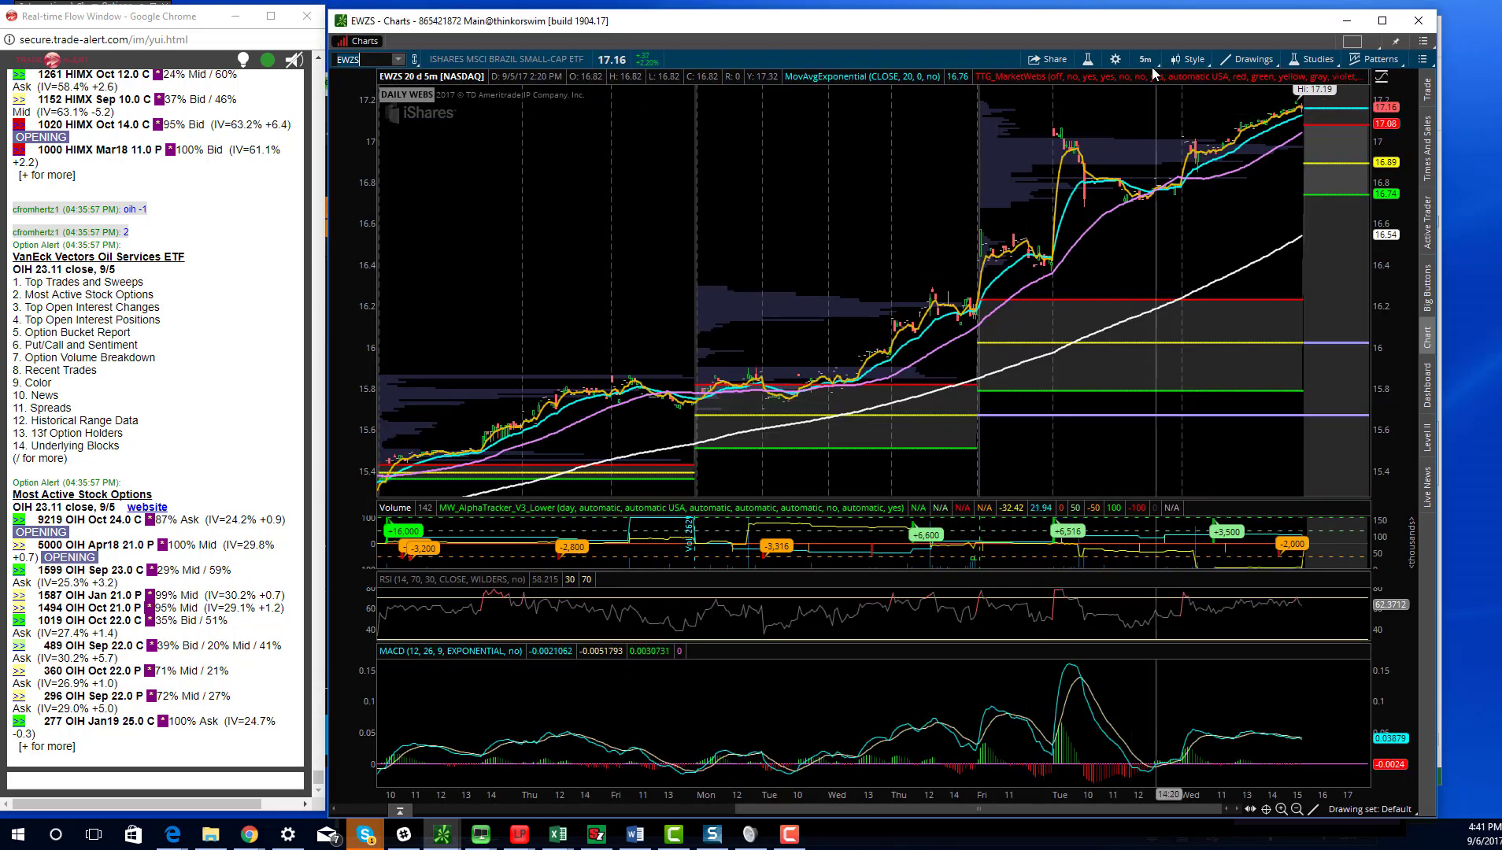
{"action": "left_click", "coordinate": [1143, 58]}
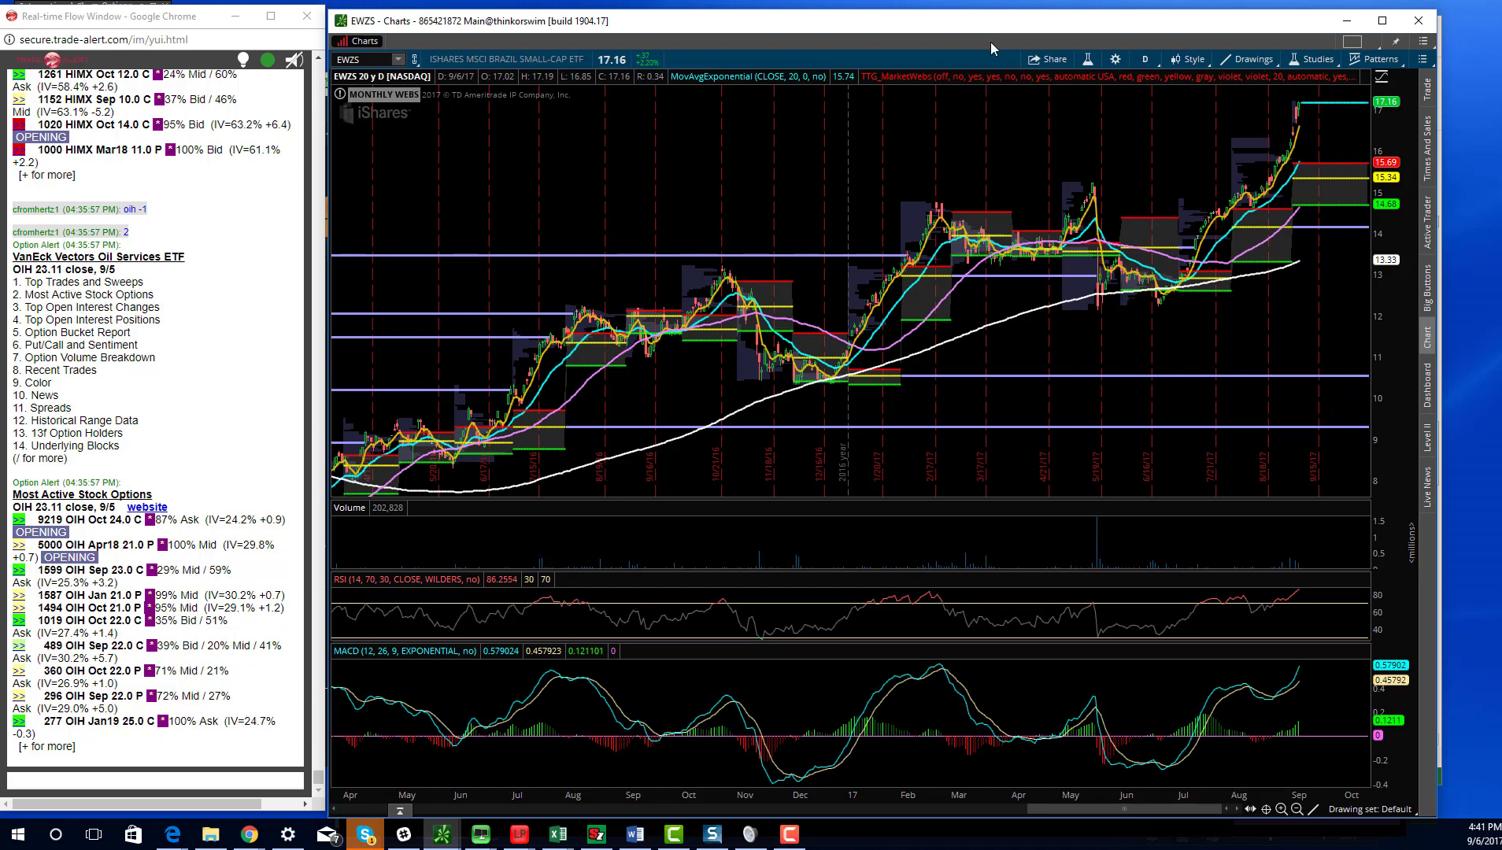
{"action": "mouse_move", "coordinate": [886, 31]}
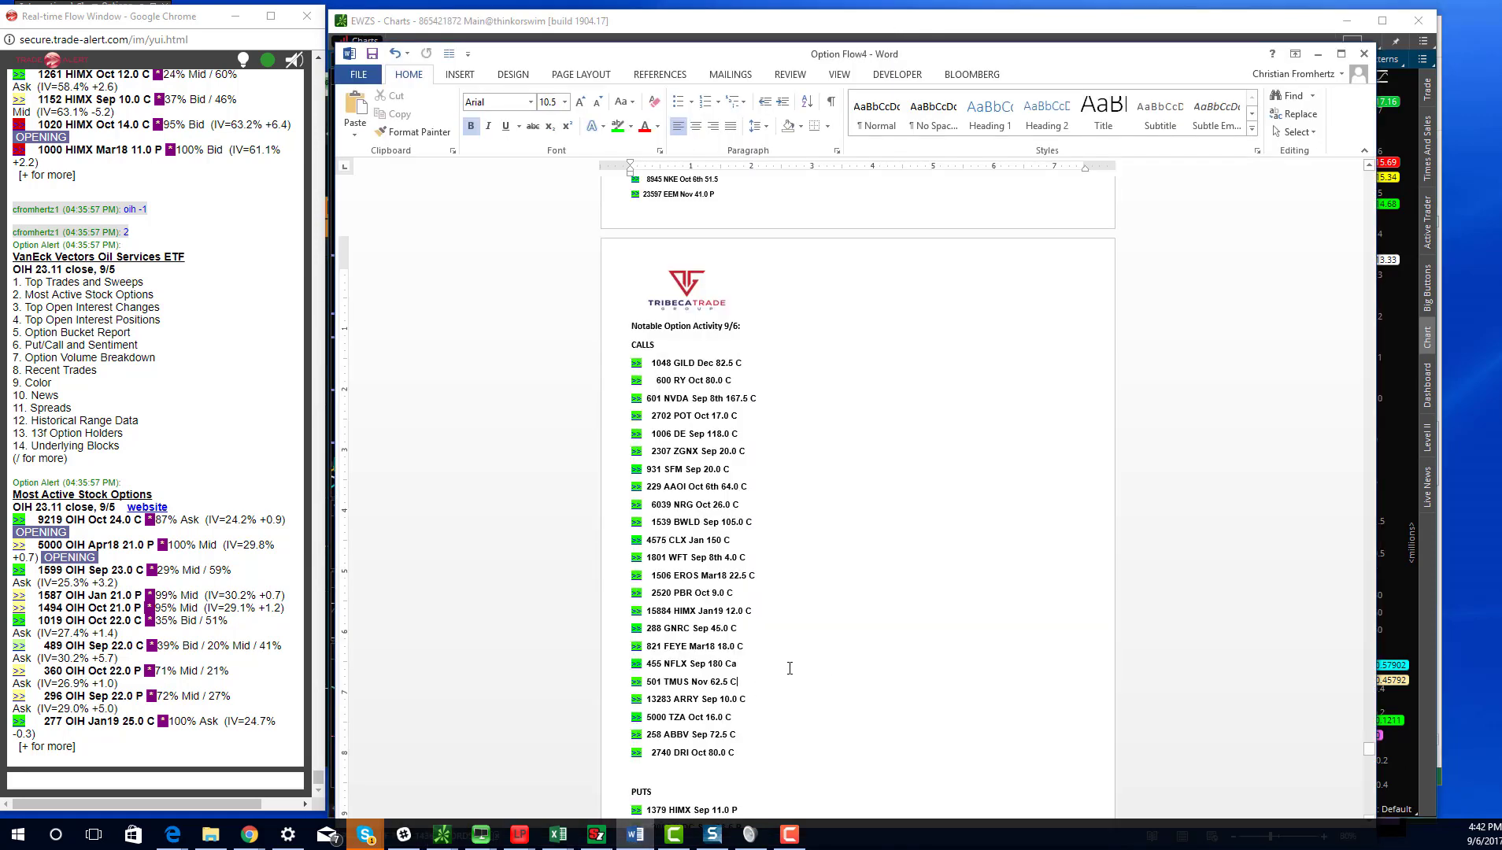
{"action": "double_click", "coordinate": [684, 682]}
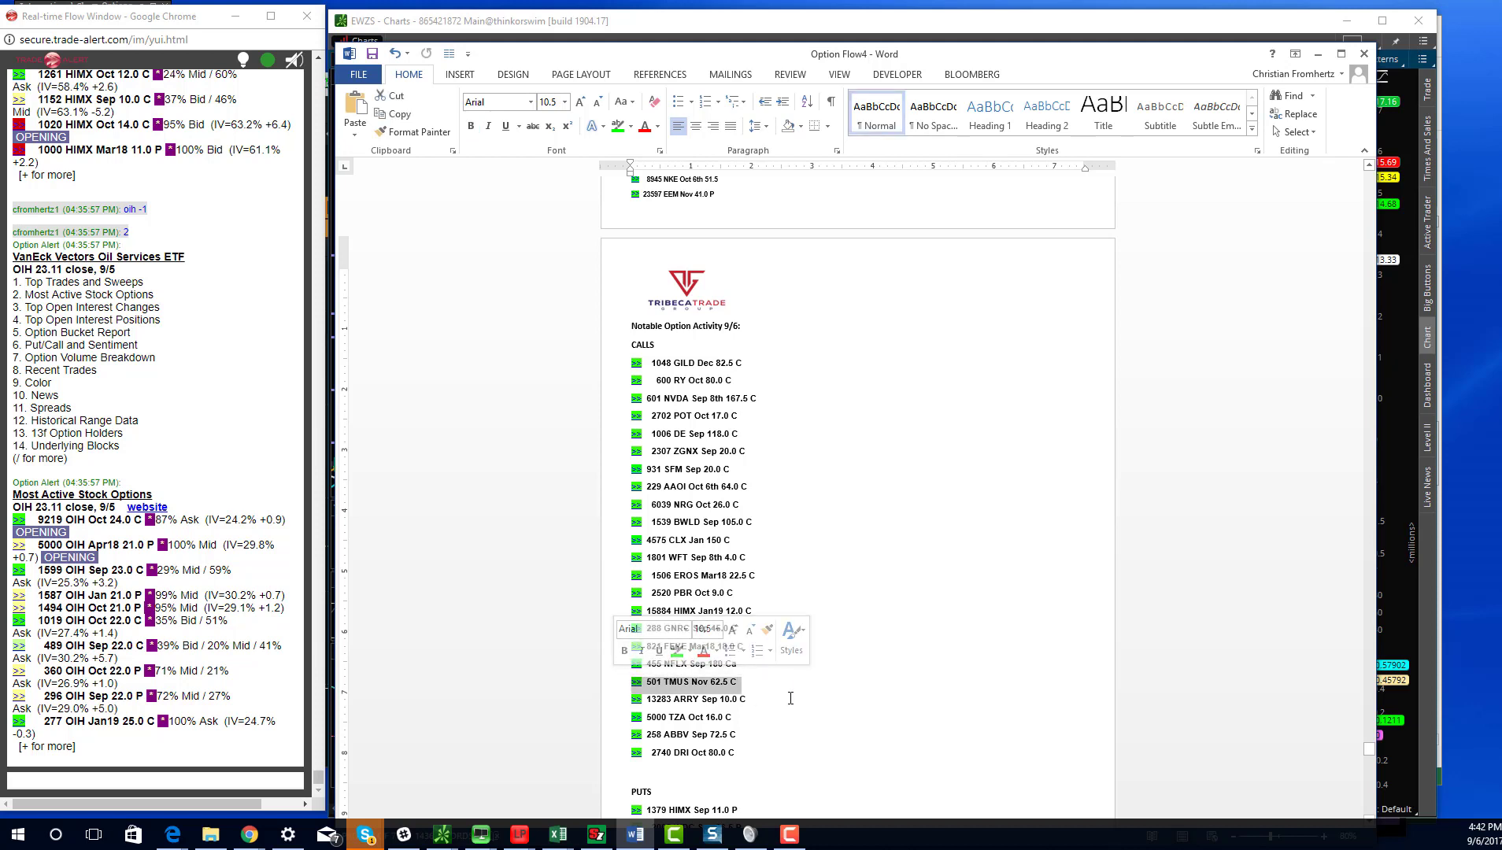